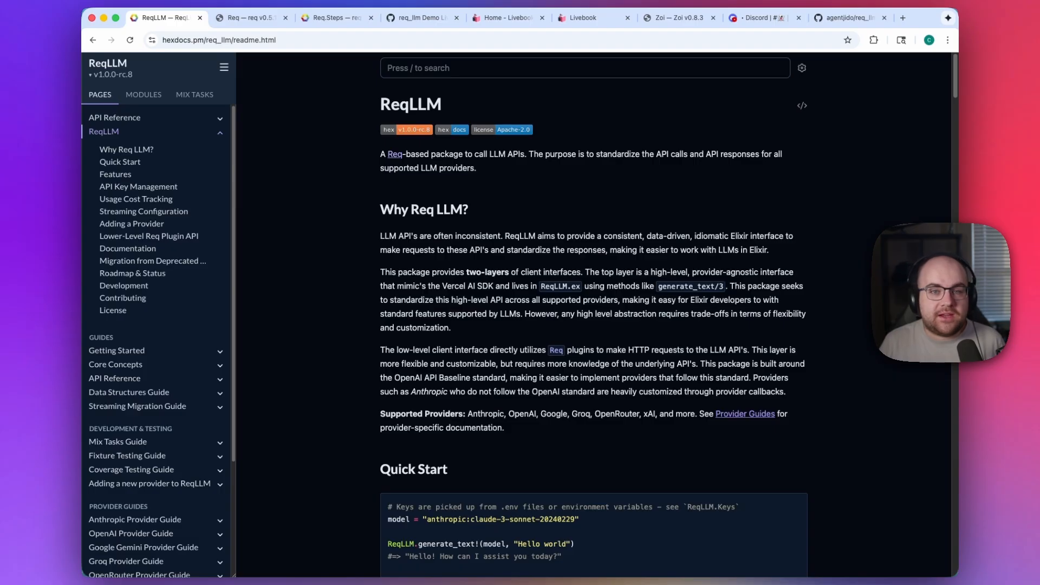
Review the Req and Req.Steps HexDocs pages, then go to the ReqLLM demo gist.
left_click(250, 17)
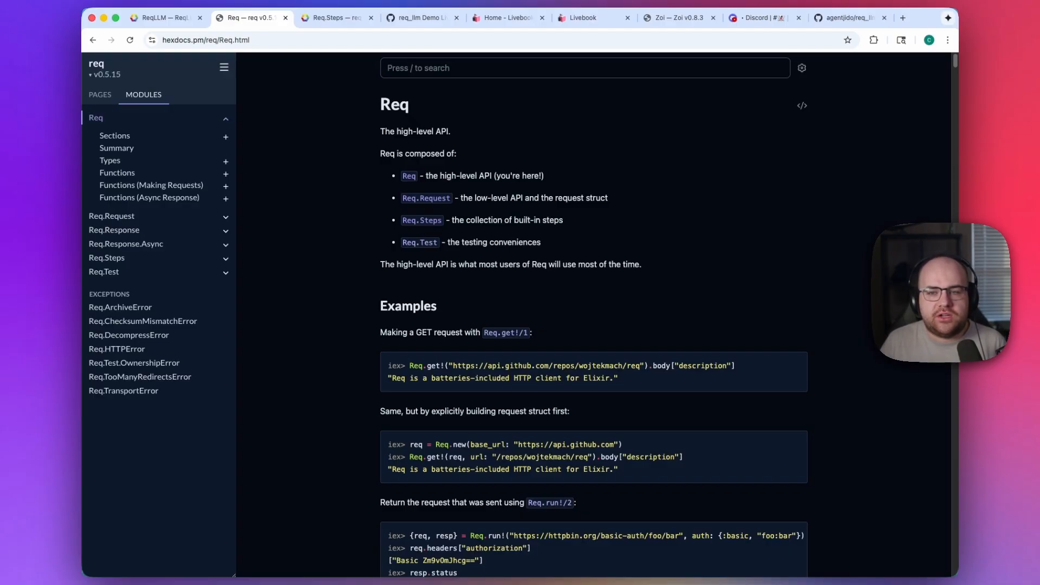
left_click(334, 17)
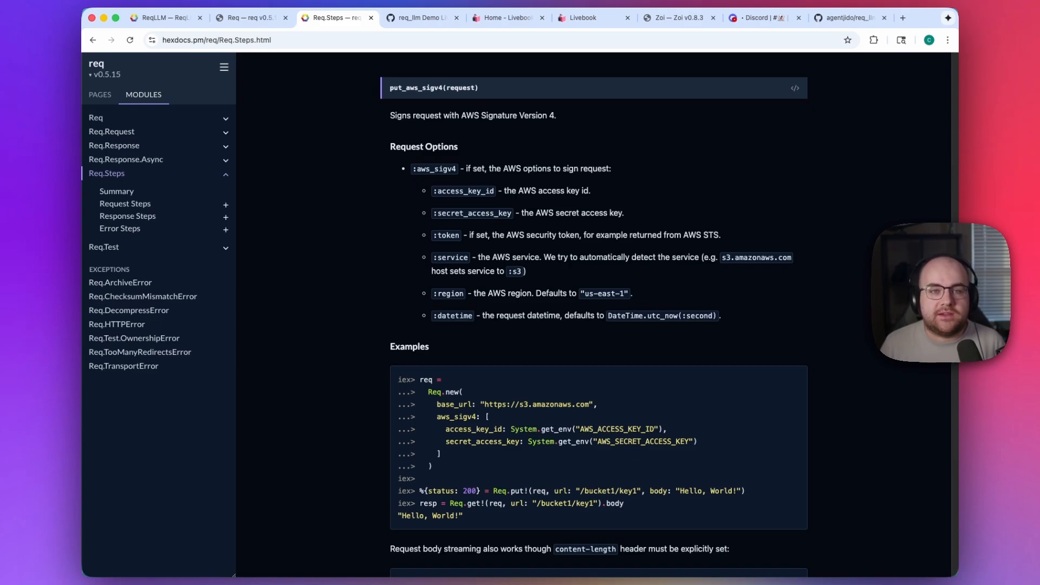
left_click(421, 17)
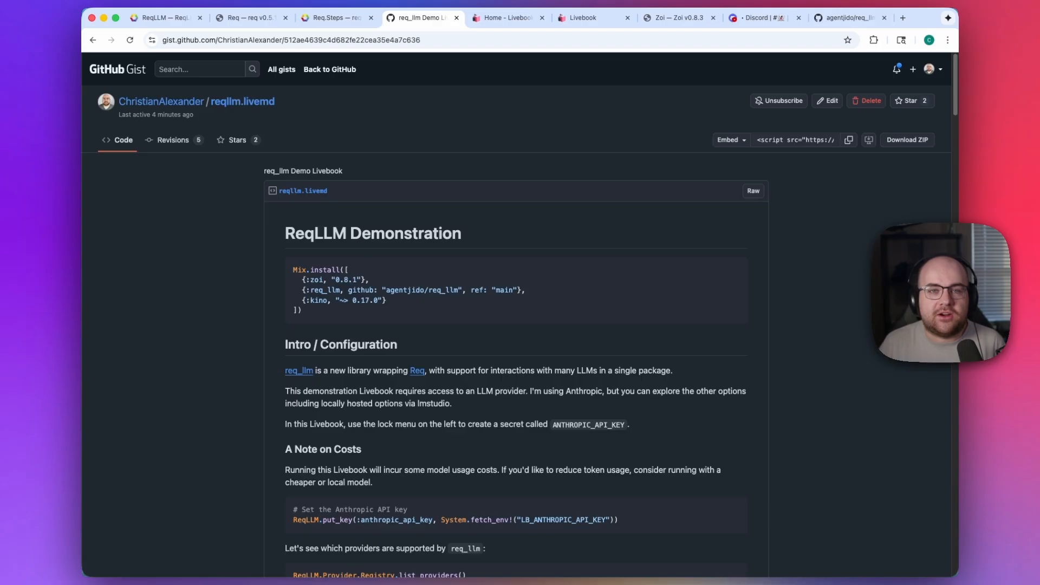
Scan the reqllm.livemd gist and move on to the livebook.dev homepage.
left_click(508, 17)
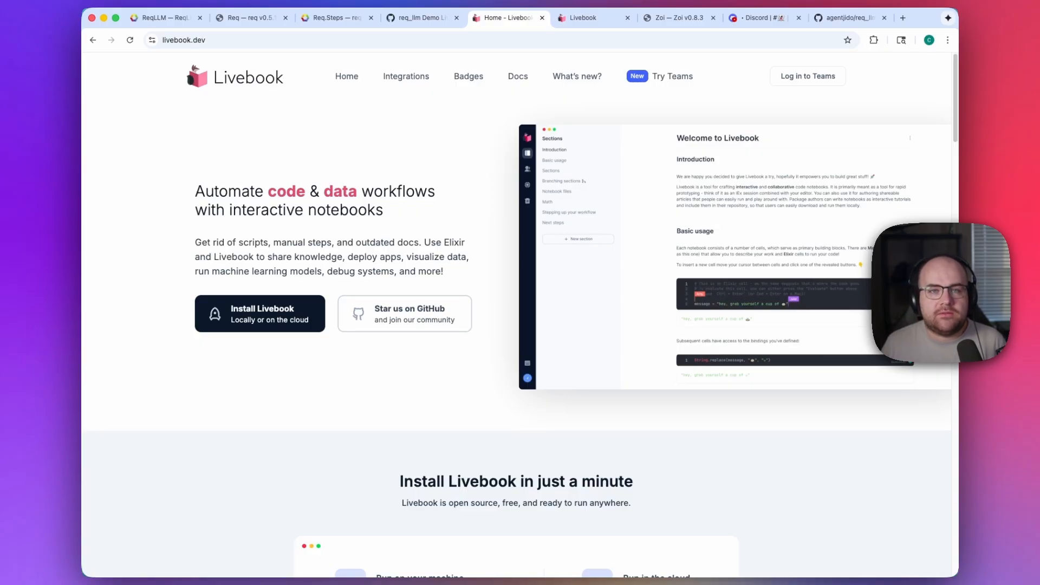
Start opening a notebook in local Livebook and import the gist's URL.
left_click(590, 17)
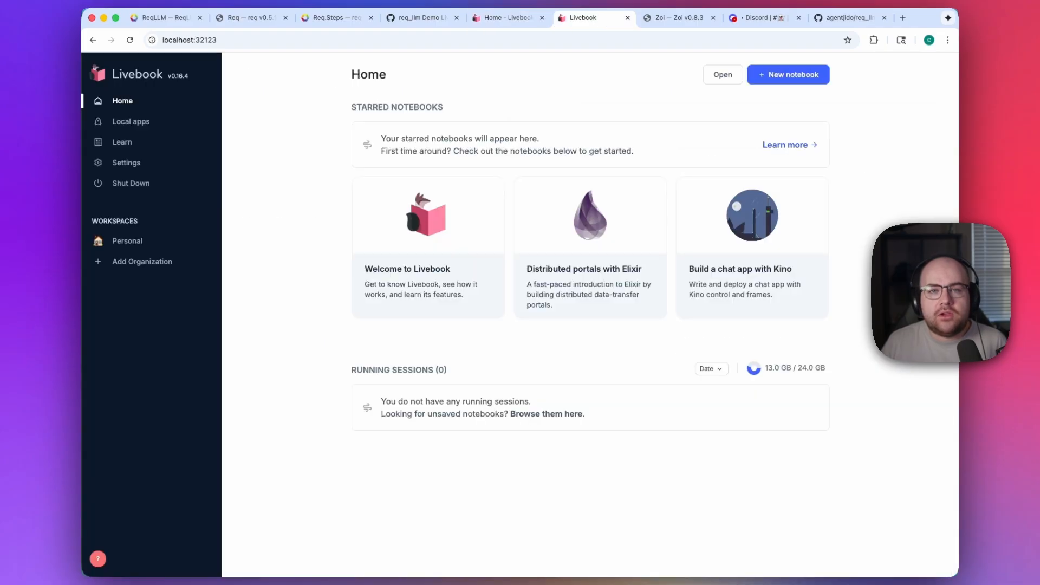
left_click(722, 74)
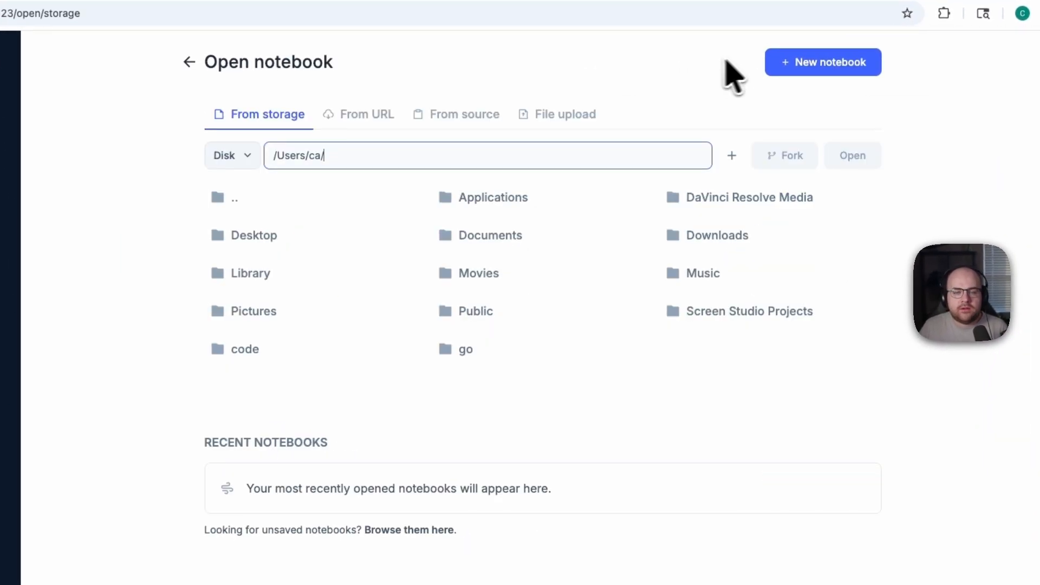
left_click(384, 6)
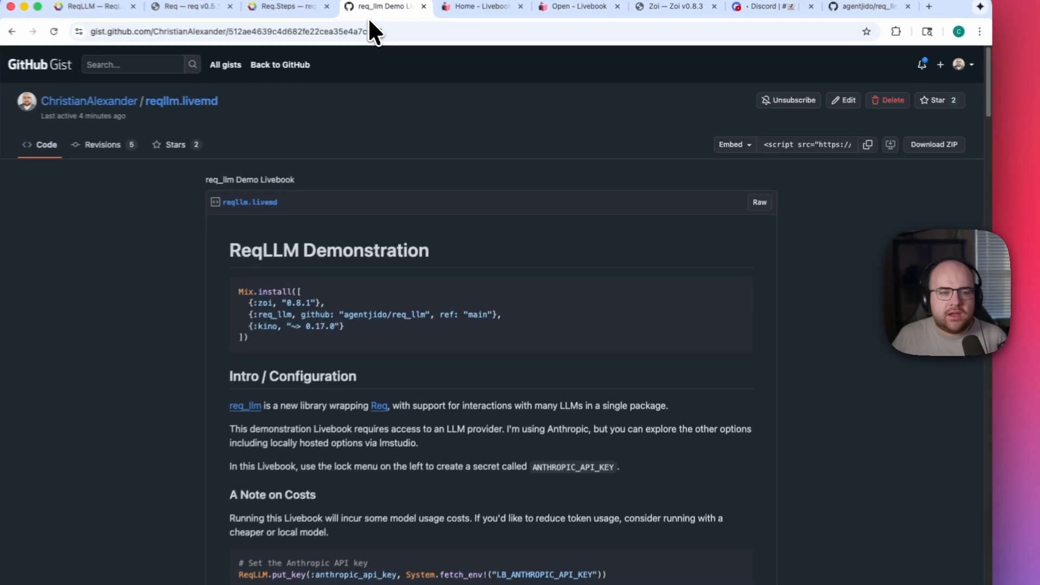
left_click(589, 17)
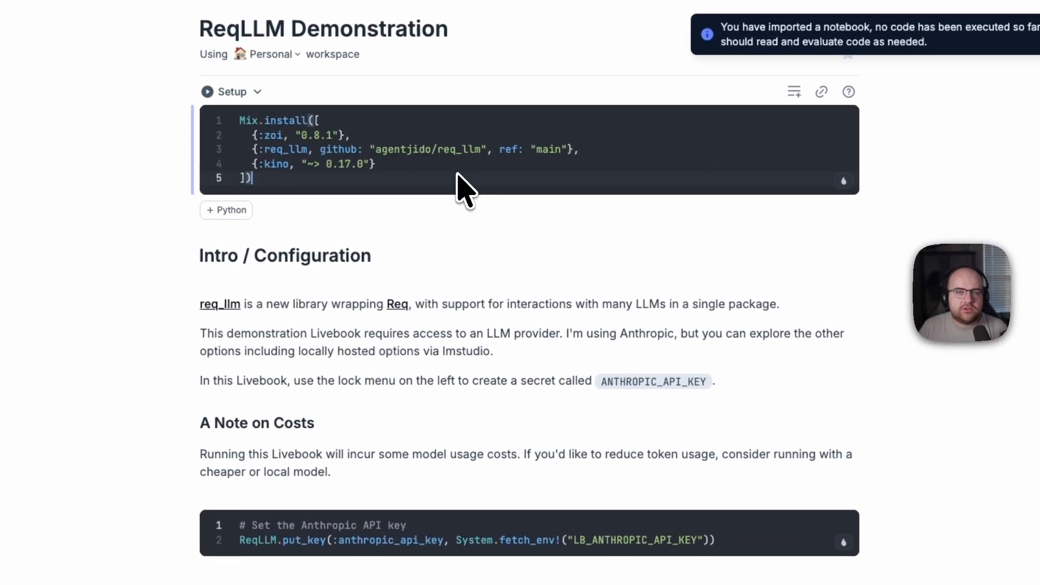
Run the Mix.install setup cell and enable the ANTHROPIC_API_KEY secret.
left_click(207, 92)
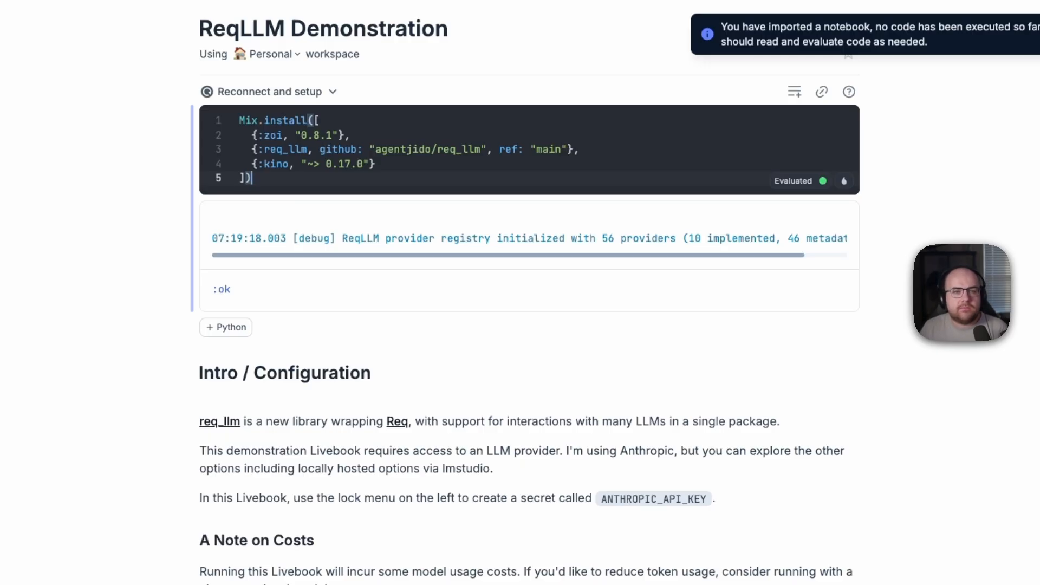
scroll("down", 3)
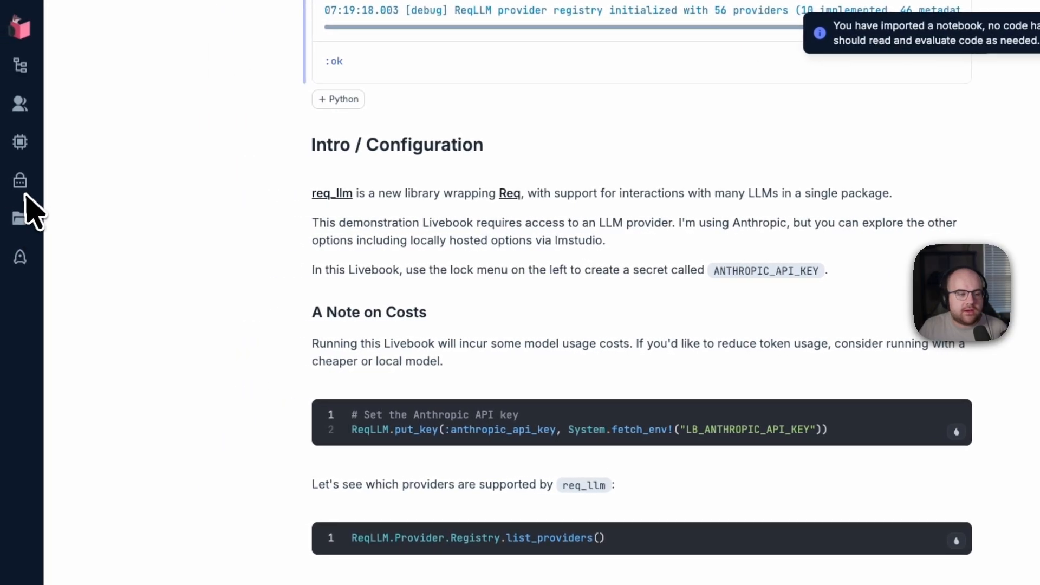
left_click(20, 179)
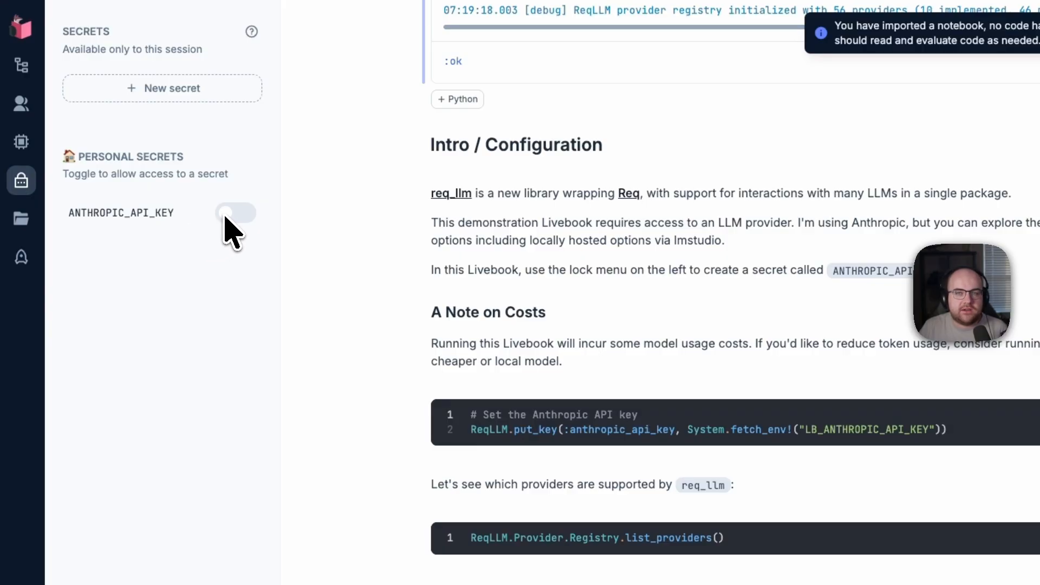
left_click(235, 212)
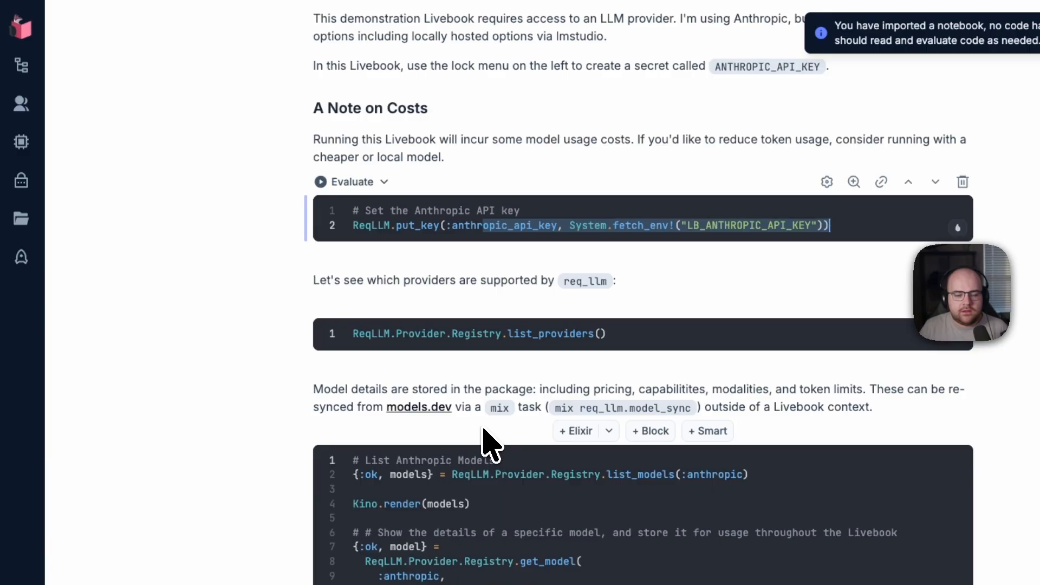
Evaluate the put_key cell to store the Anthropic API key, then scroll to the listings.
left_click(344, 181)
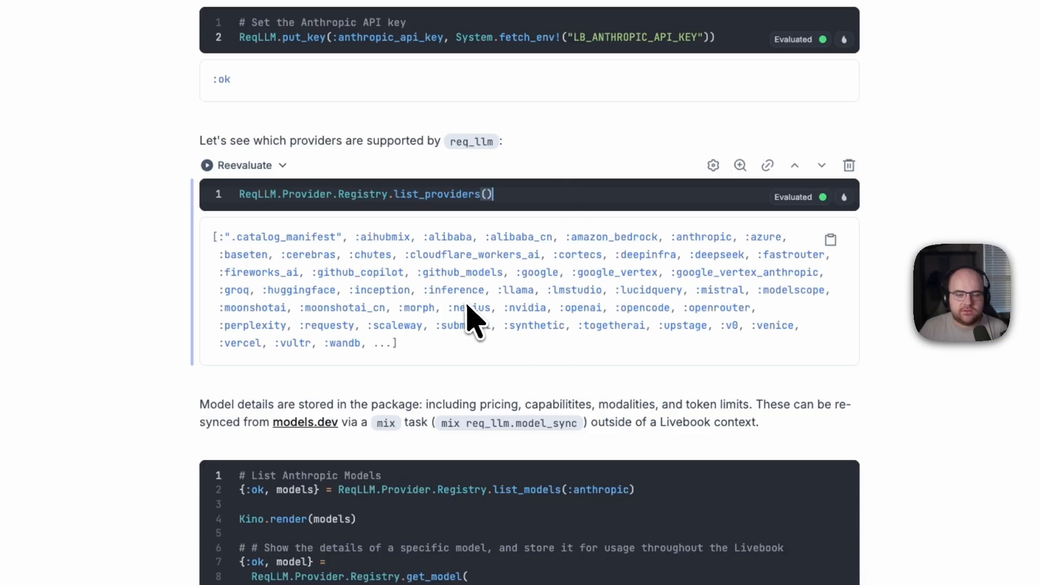
mouse_move(481, 282)
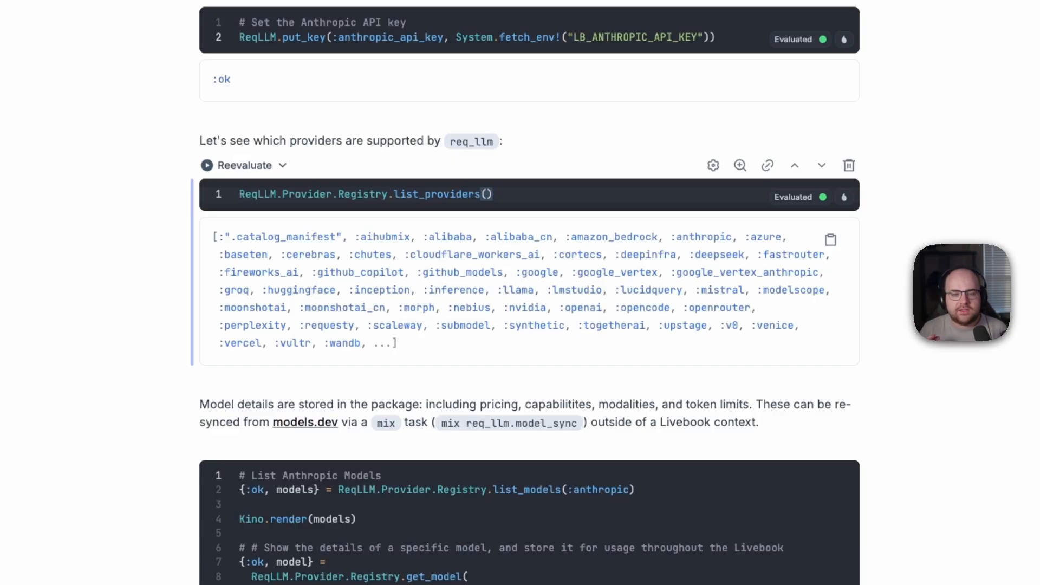
scroll("down", 3)
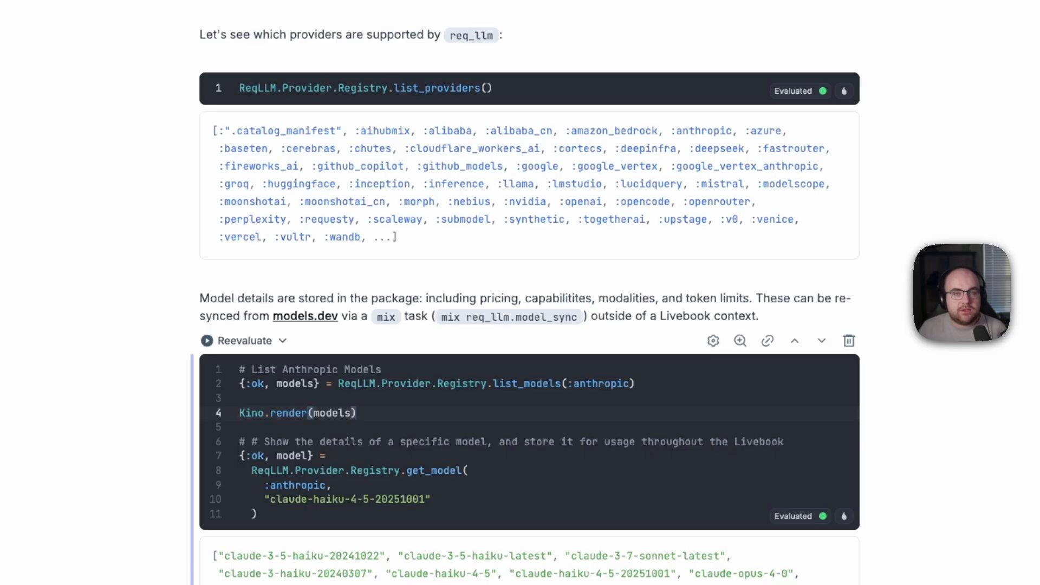
left_click(356, 413)
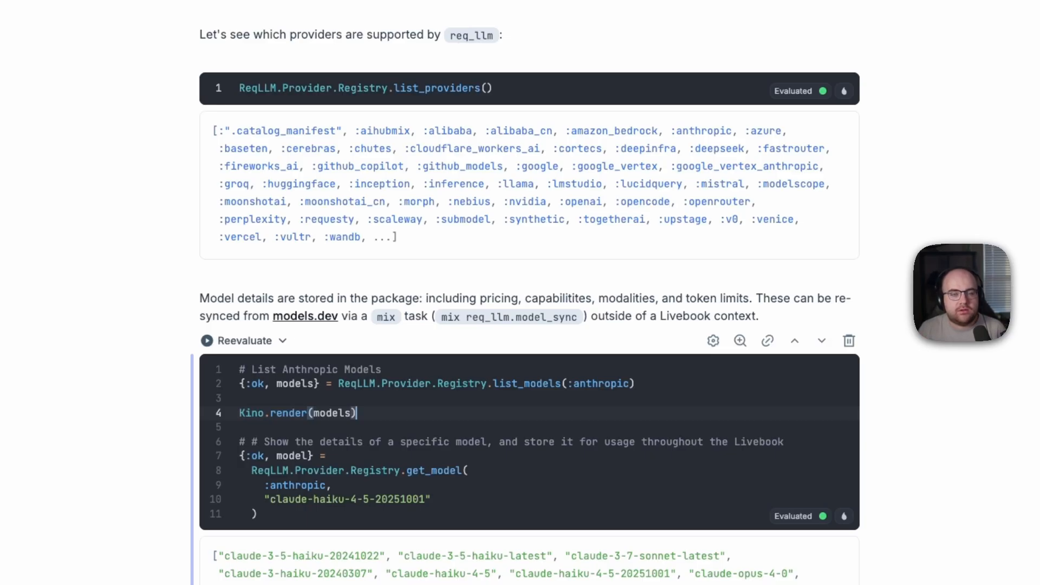
scroll("down", 3)
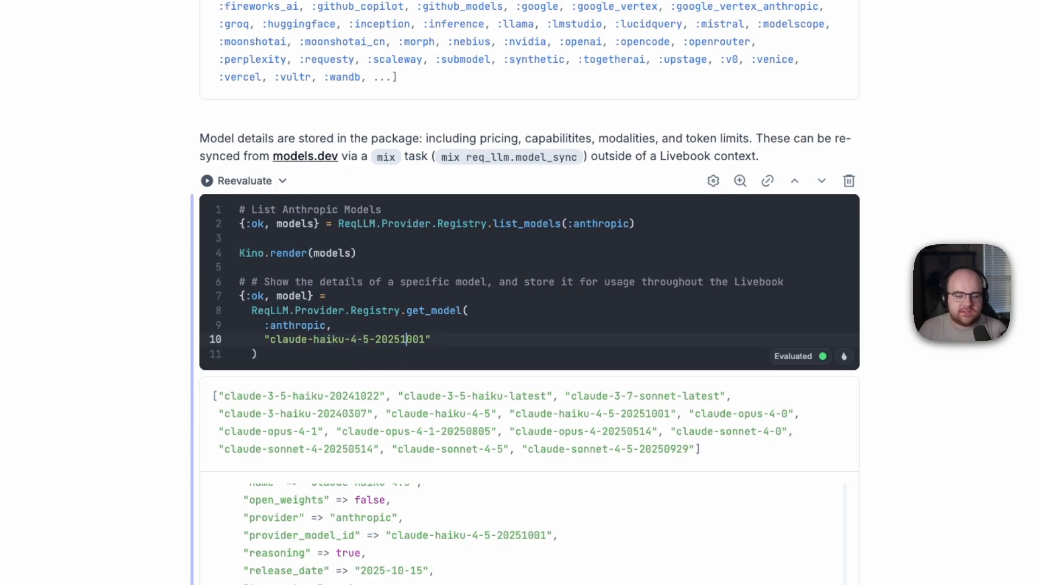
scroll("down", 3)
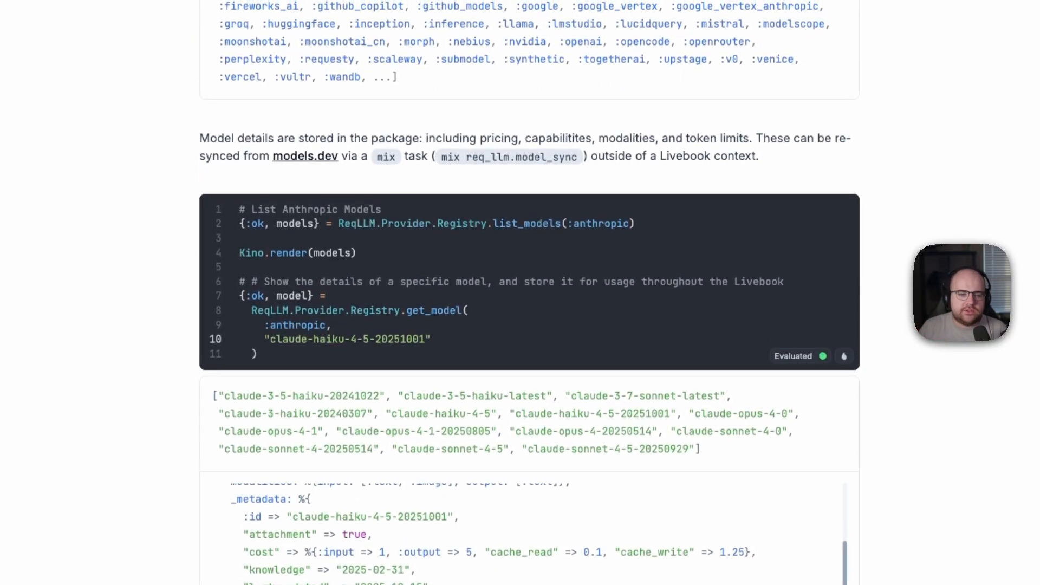
scroll("down", 3)
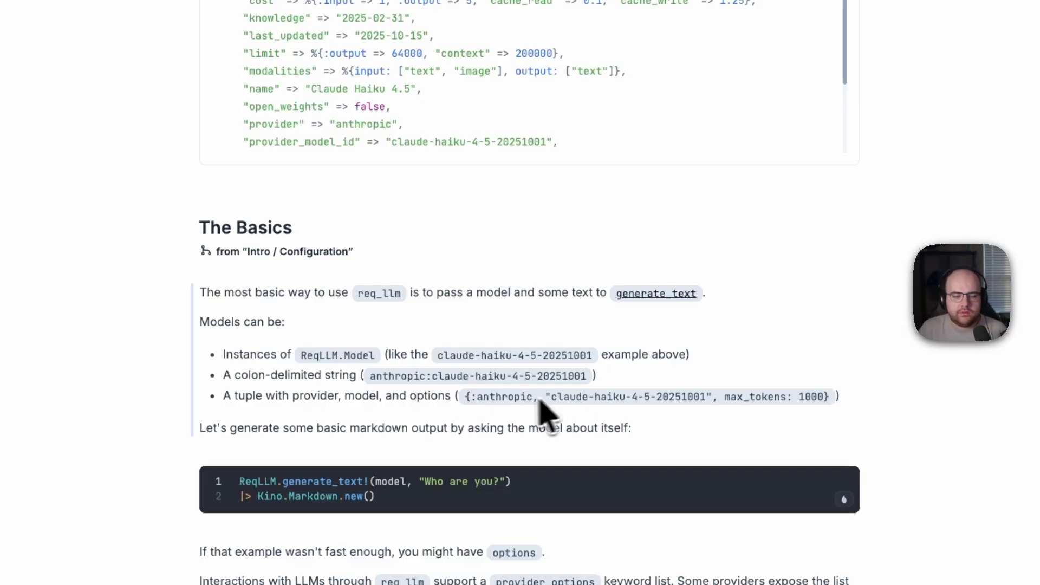
mouse_move(536, 425)
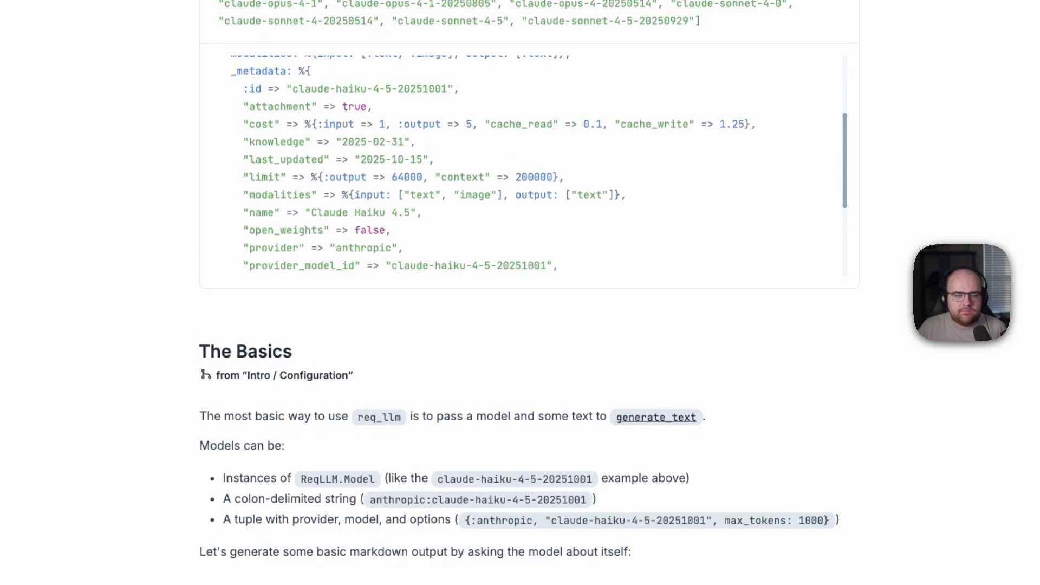
scroll("down", 3)
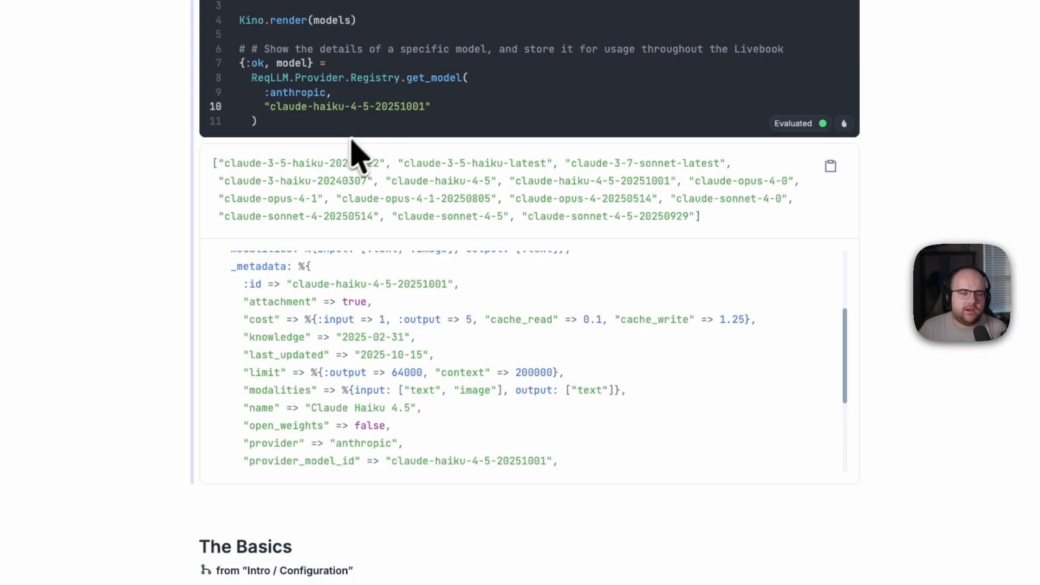
scroll("down", 3)
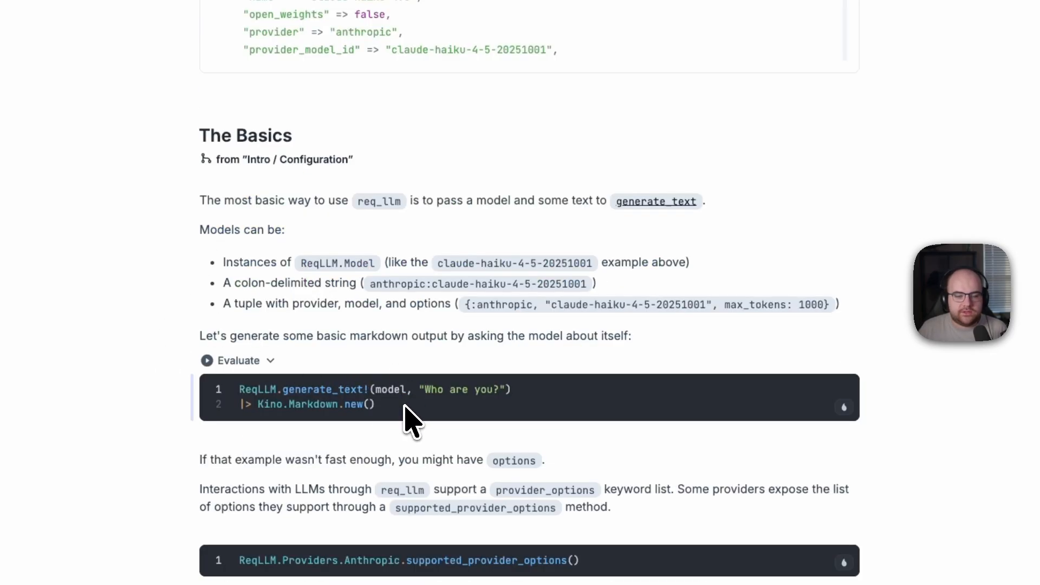
left_click(233, 360)
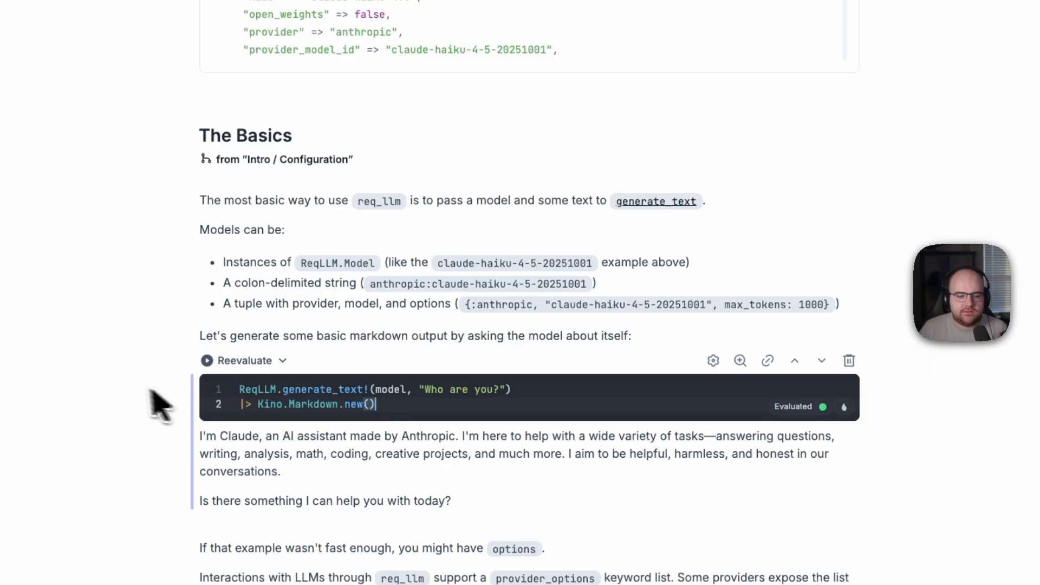
scroll("down", 3)
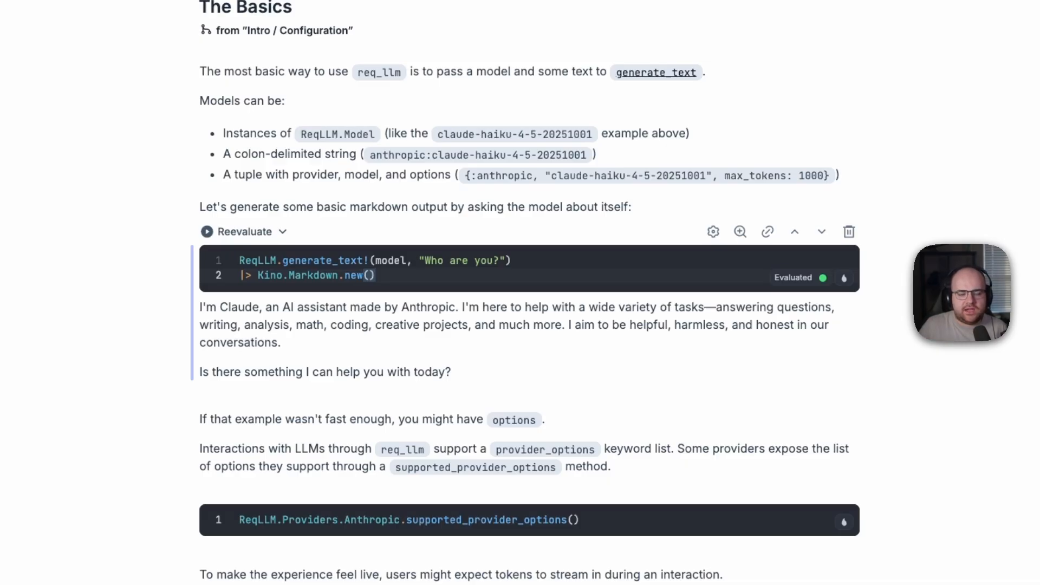
scroll("down", 3)
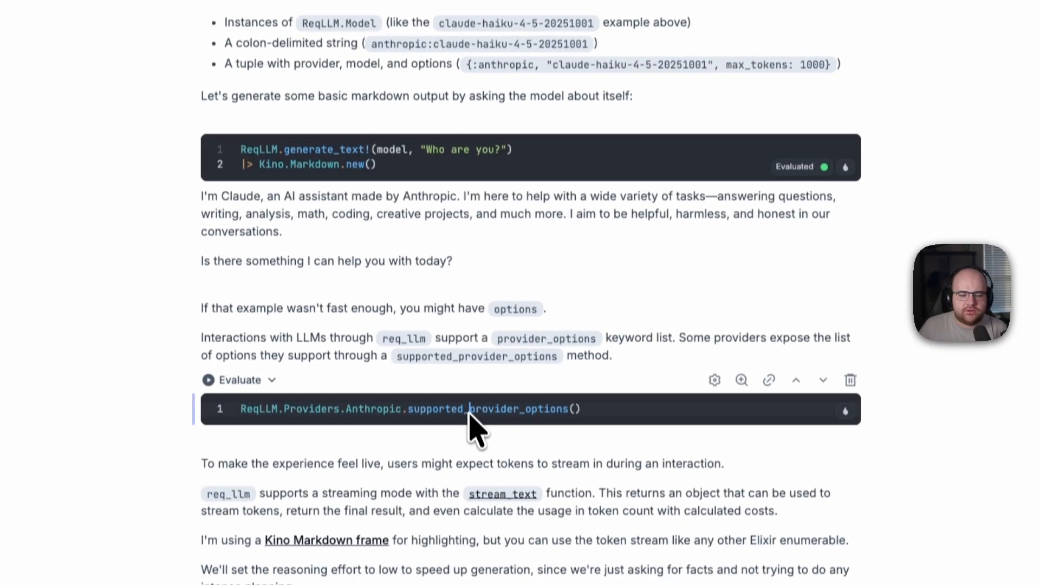
left_click(238, 380)
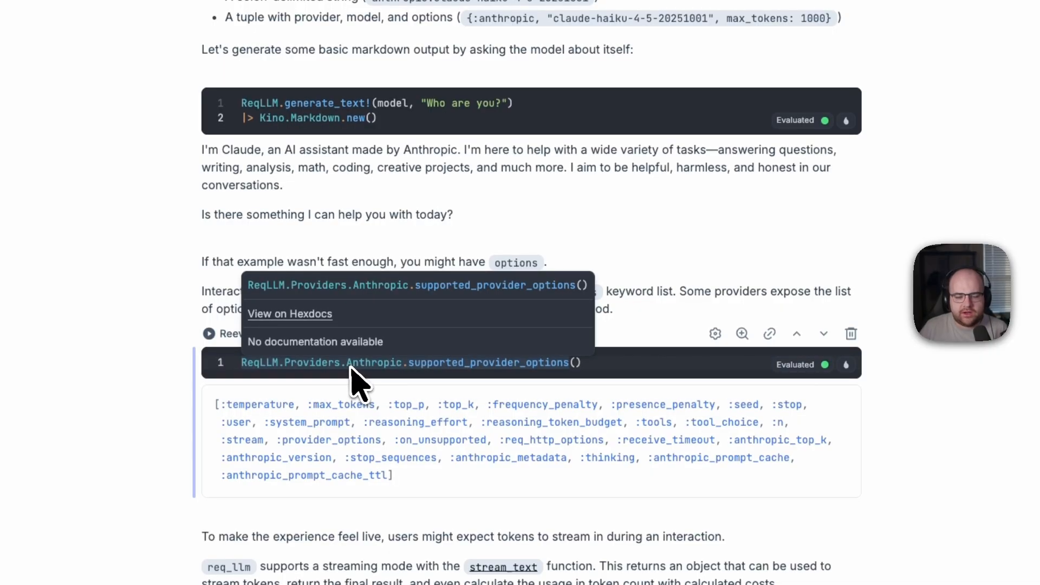
scroll("down", 3)
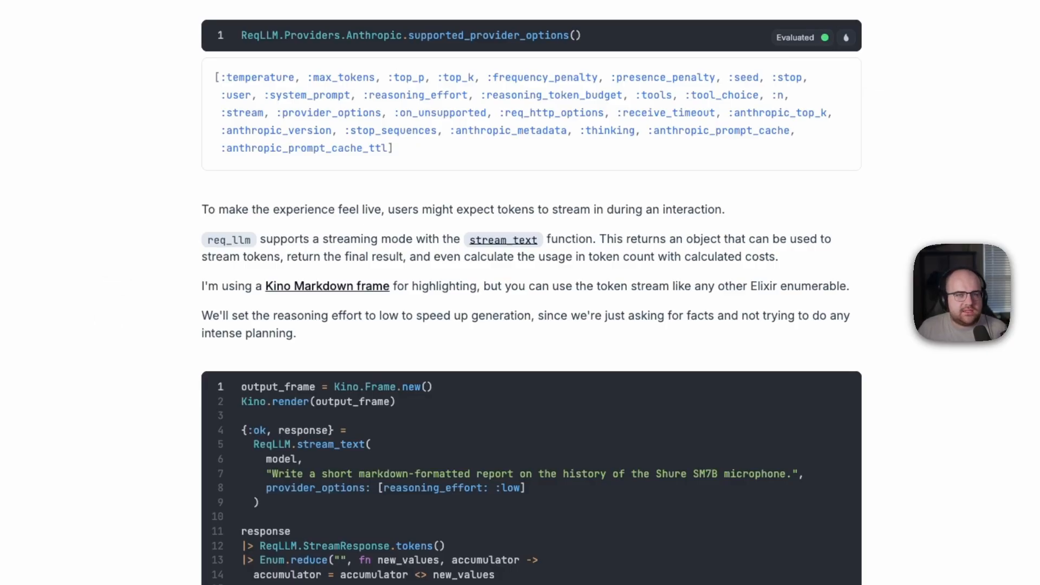
Evaluate the stream_text cell to stream the SM7B history report with usage totals.
scroll("down", 3)
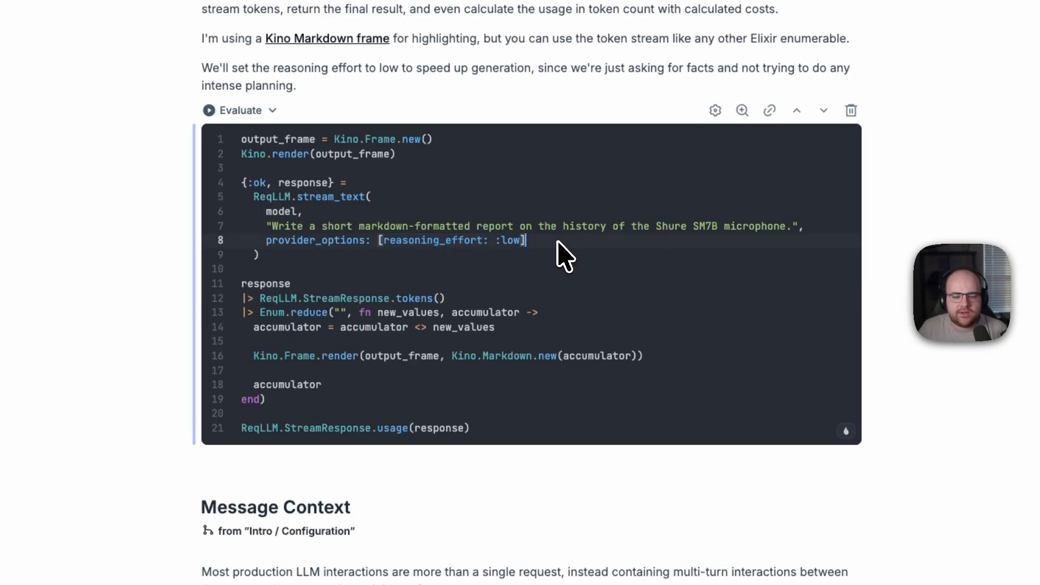
mouse_move(365, 209)
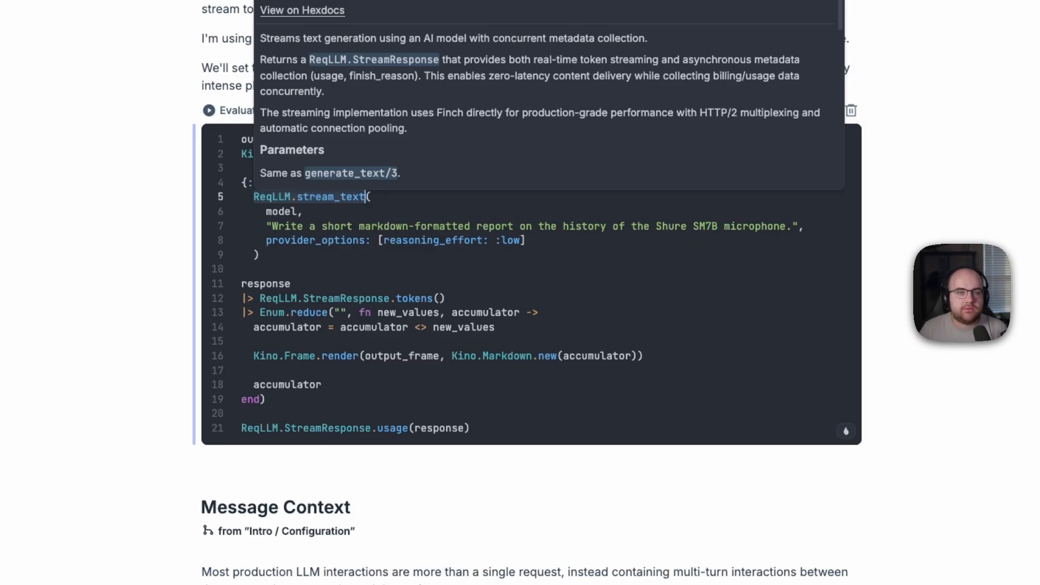
mouse_move(108, 212)
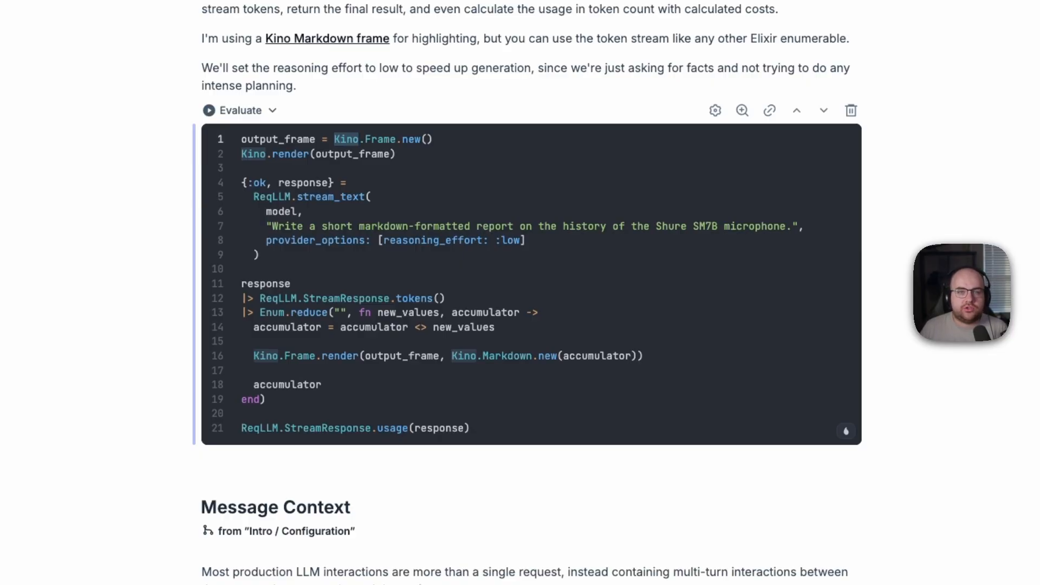
mouse_move(239, 9)
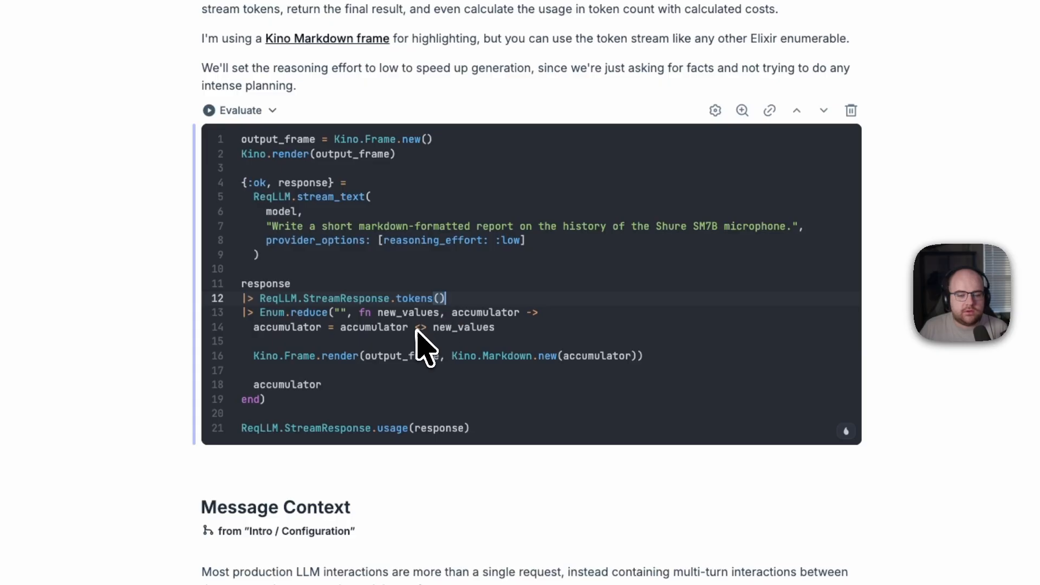
mouse_move(416, 328)
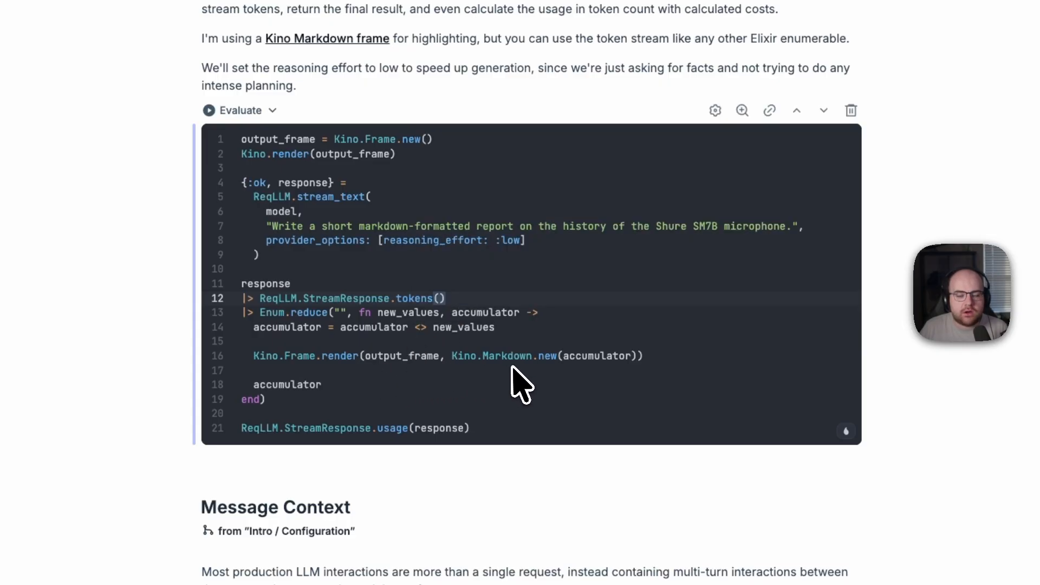
left_click(444, 298)
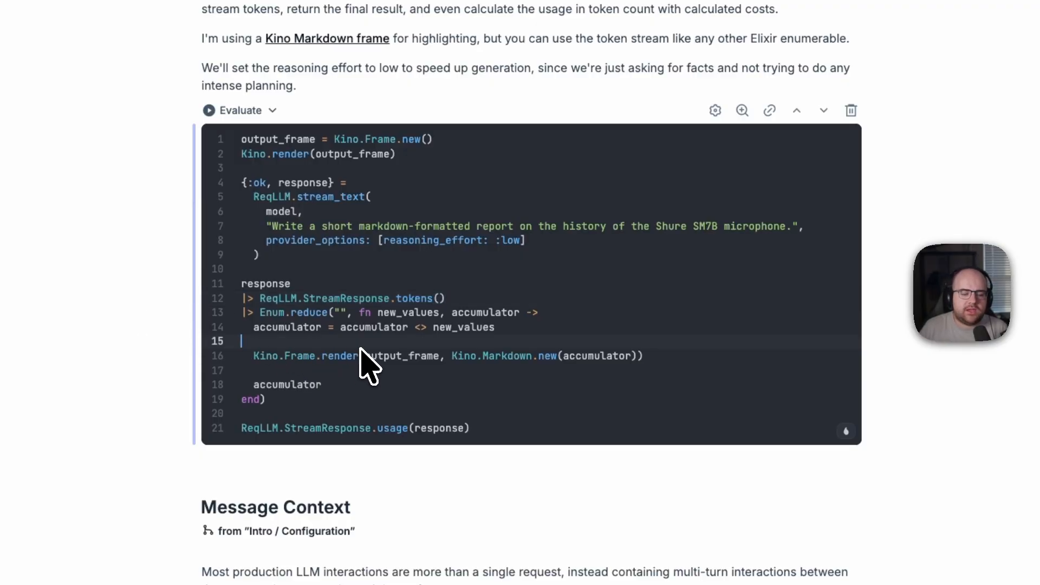
left_click(209, 110)
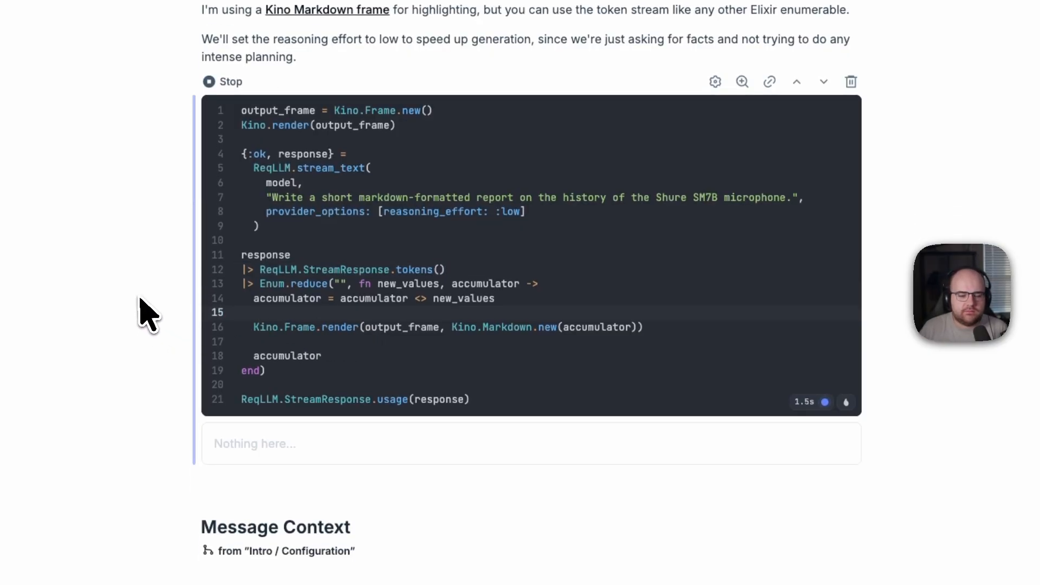
scroll("down", 3)
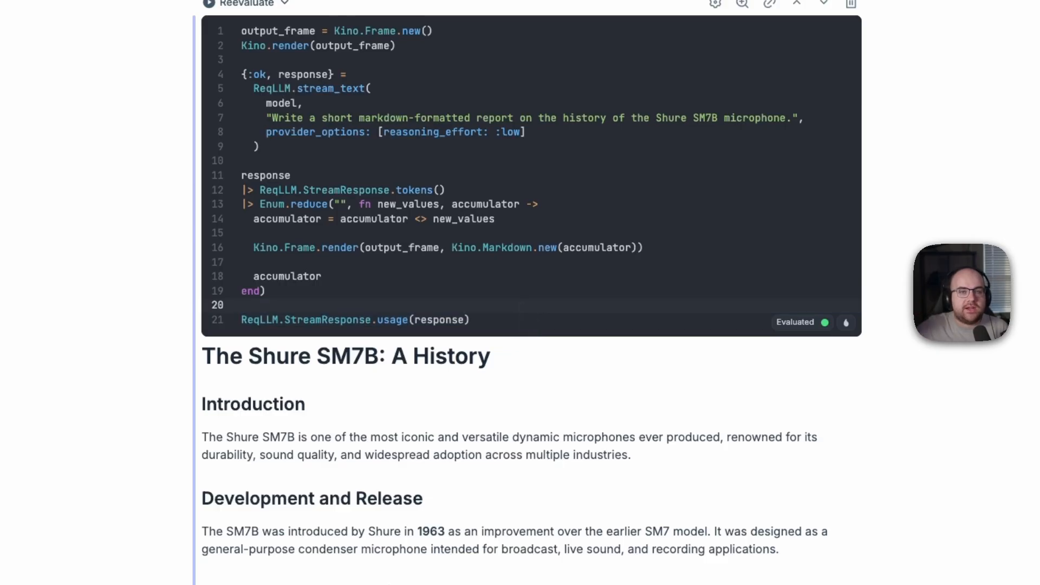
scroll("down", 3)
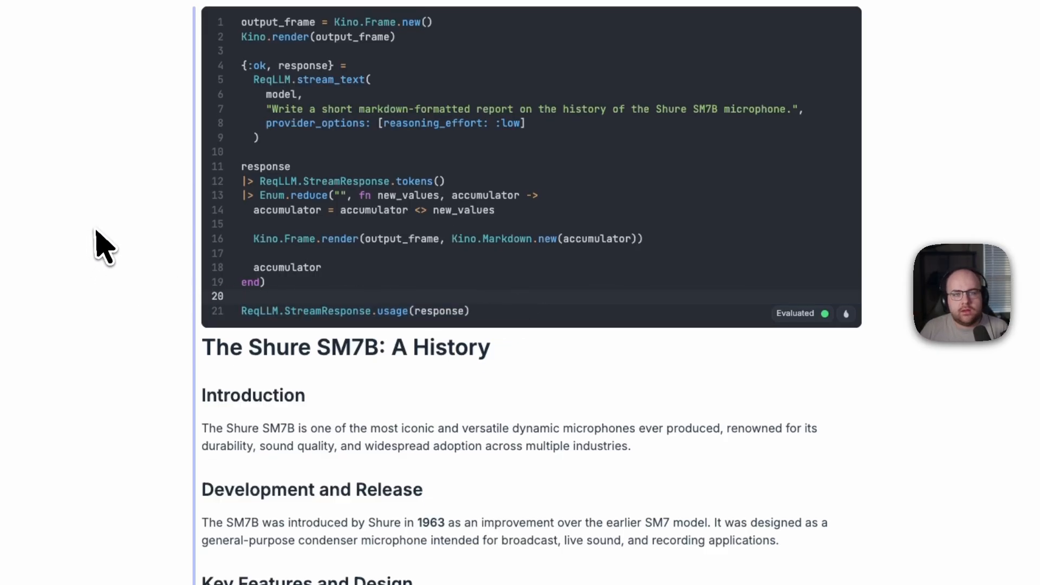
scroll("down", 3)
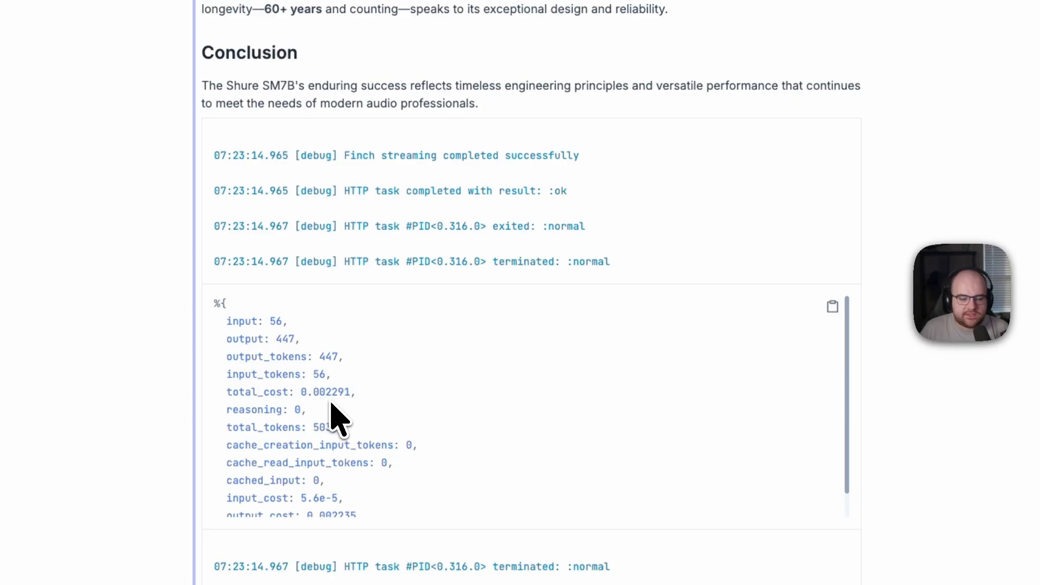
mouse_move(335, 431)
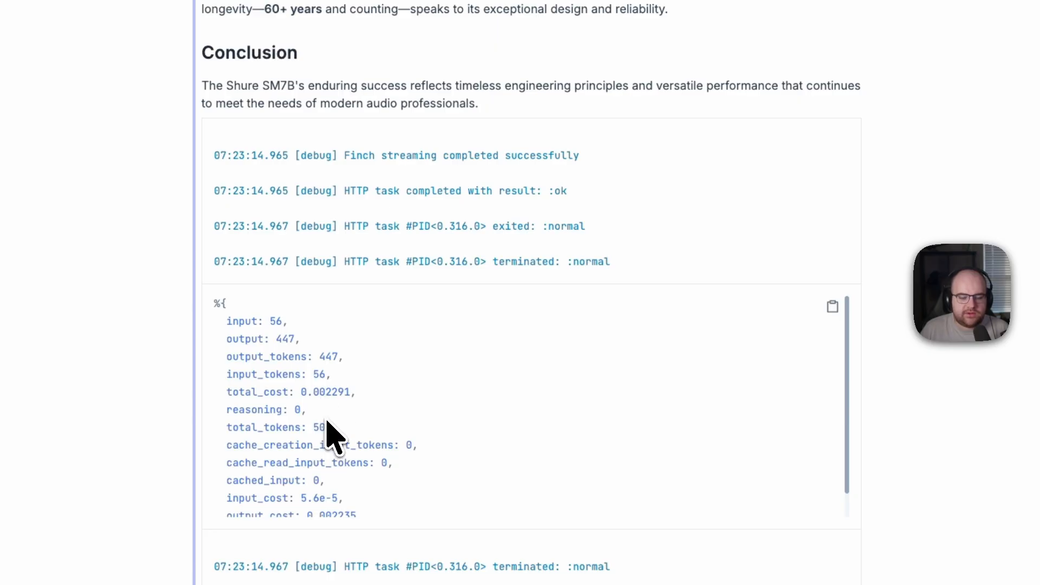
mouse_move(302, 345)
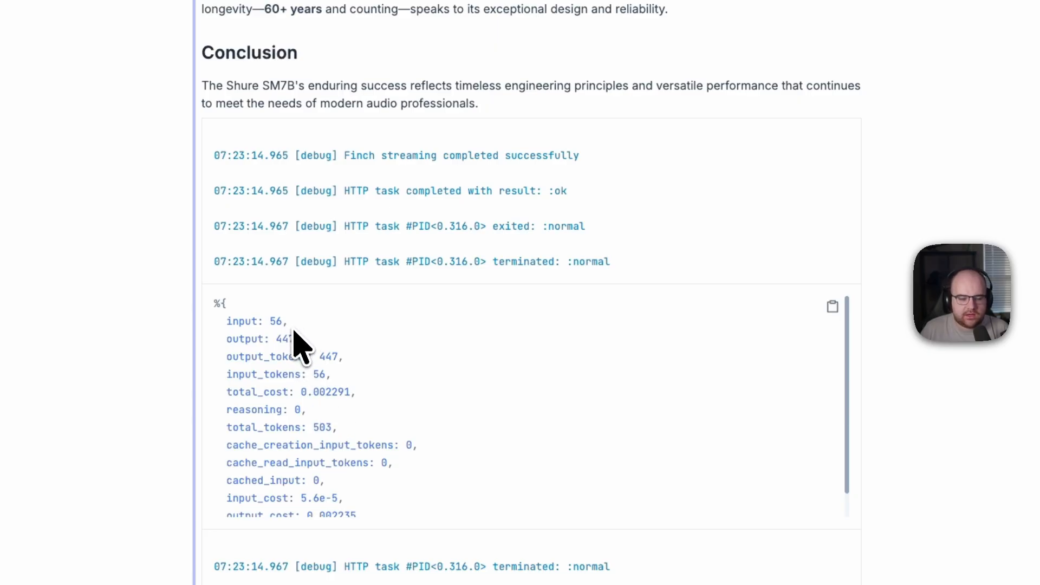
mouse_move(116, 265)
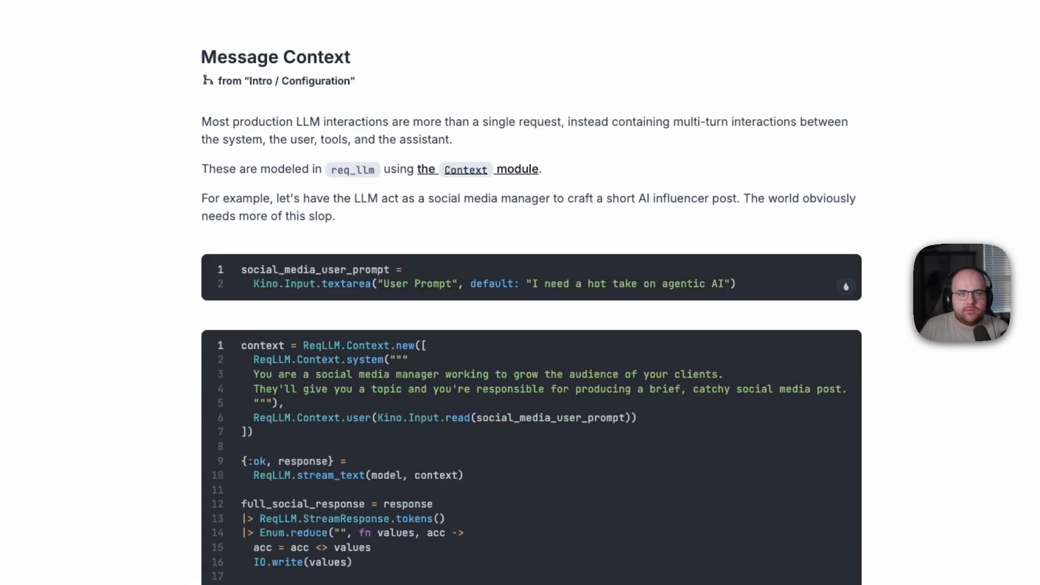
Render the User Prompt textarea and evaluate the ReqLLM.Context cell for the agentic AI post.
scroll("down", 3)
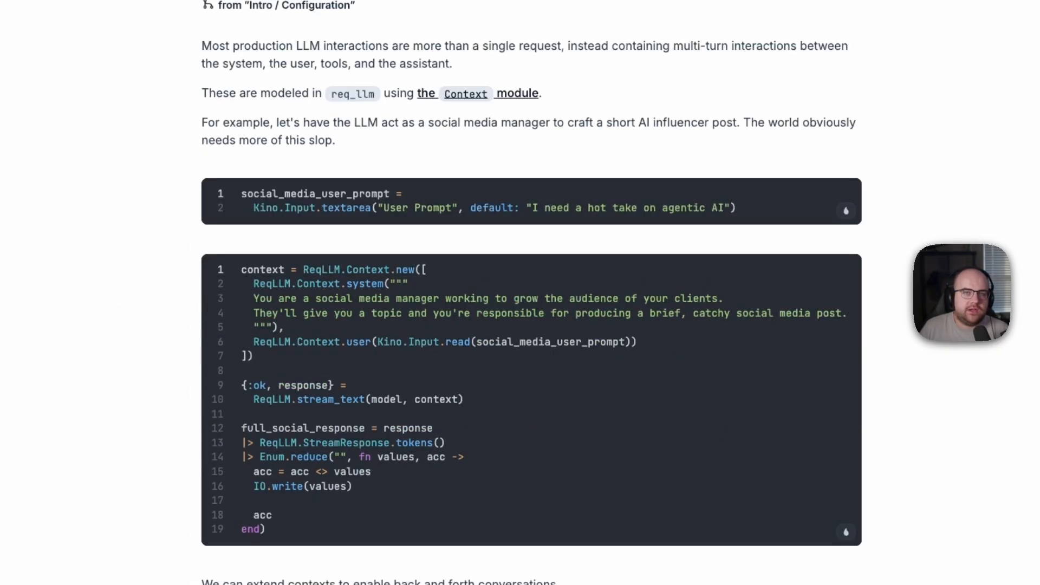
scroll("down", 3)
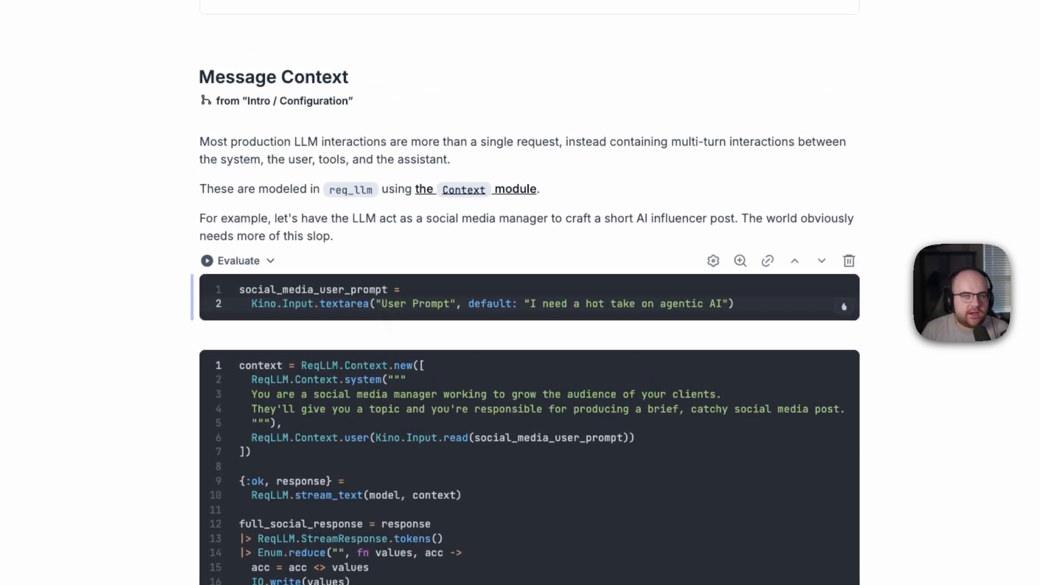
left_click(232, 260)
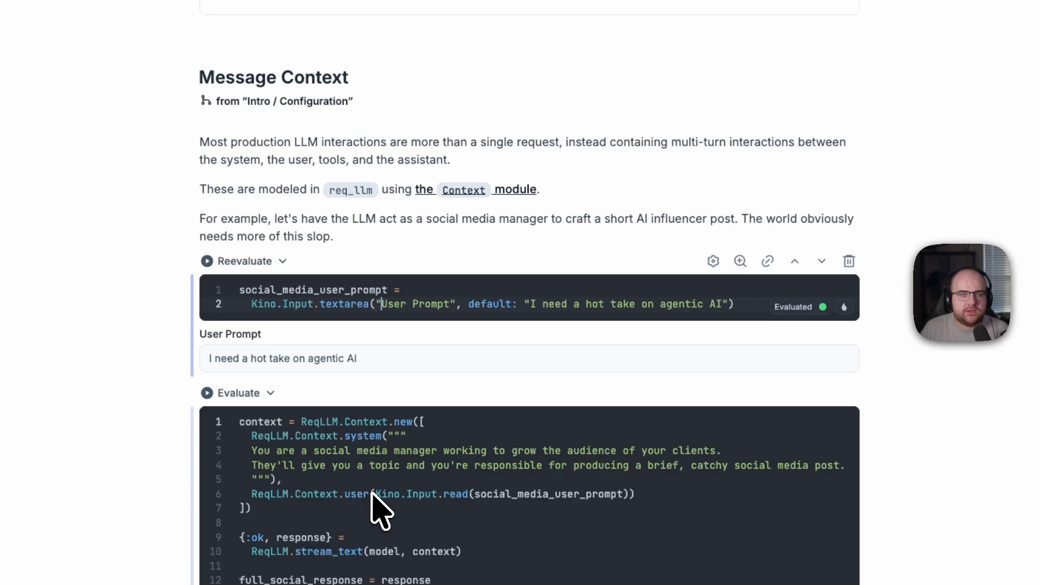
mouse_move(470, 470)
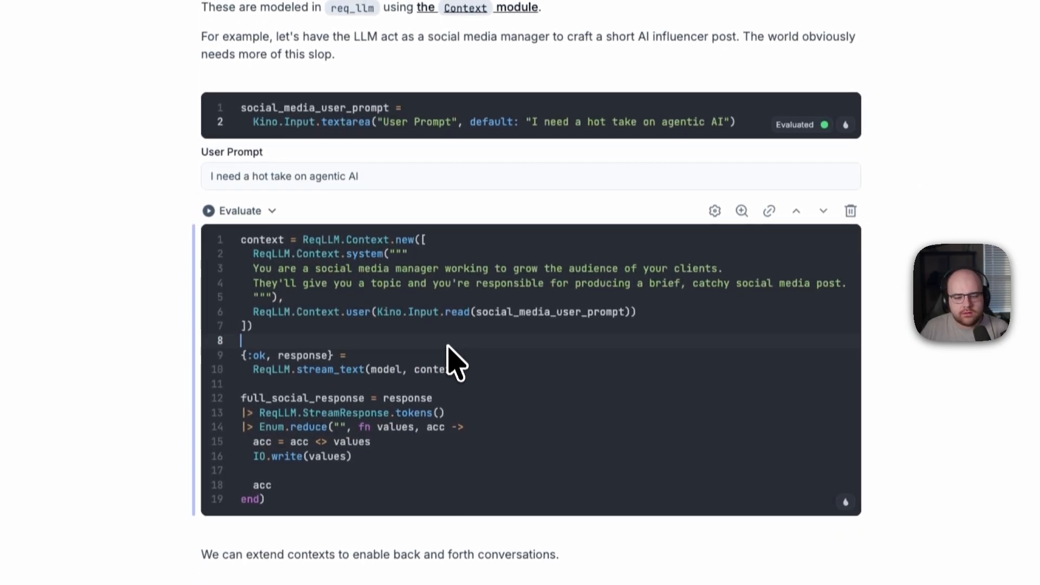
left_click(239, 211)
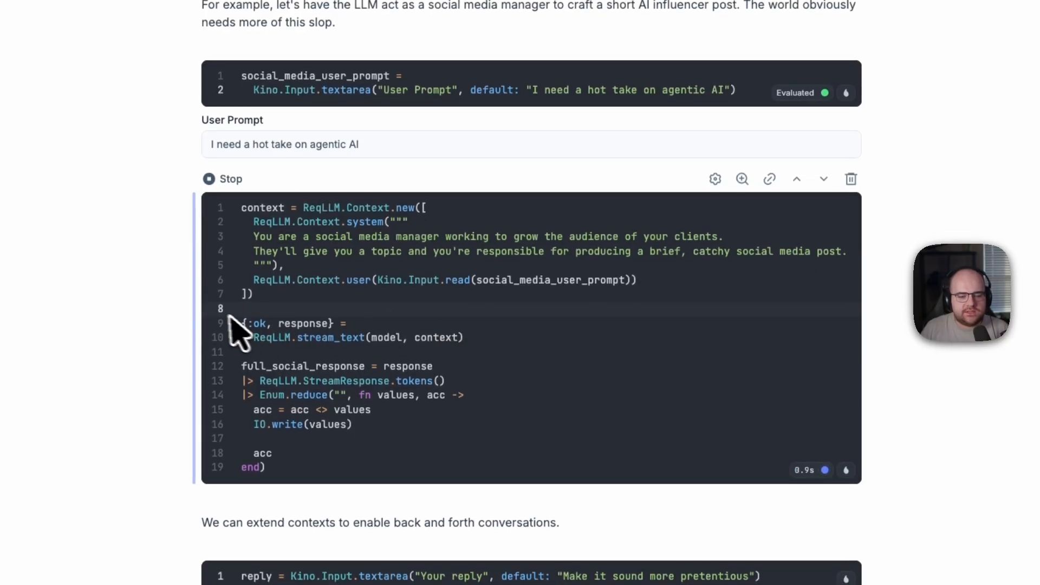
scroll("down", 3)
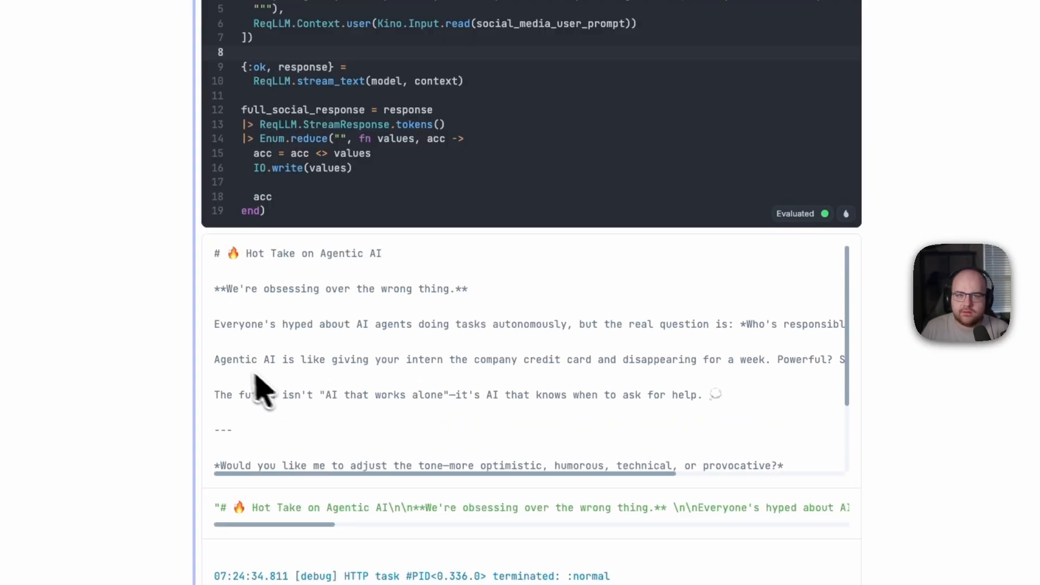
Render the reply textarea and stream the 'Make it sound more pretentious' follow-up.
scroll("down", 3)
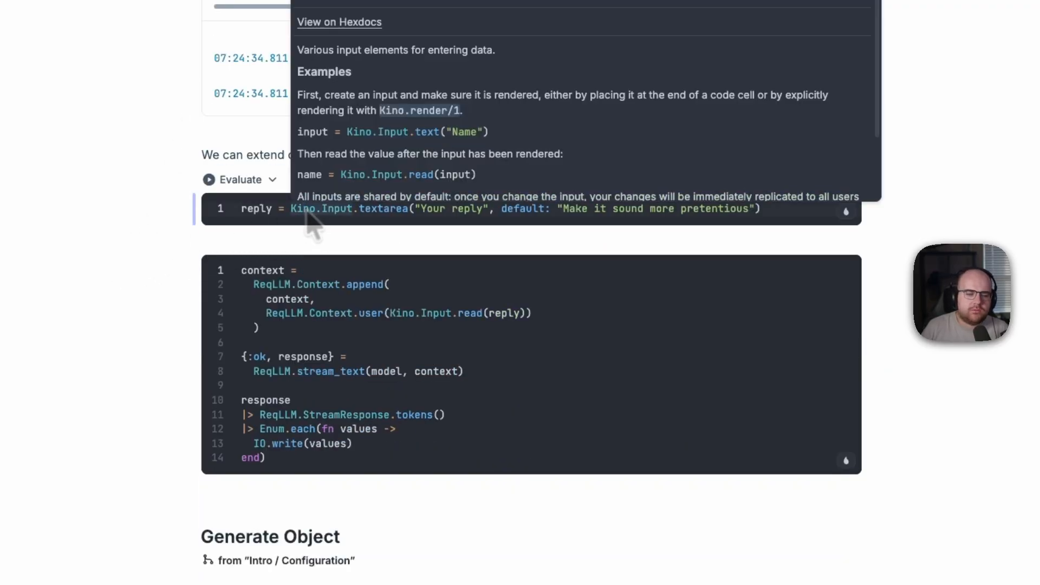
left_click(241, 179)
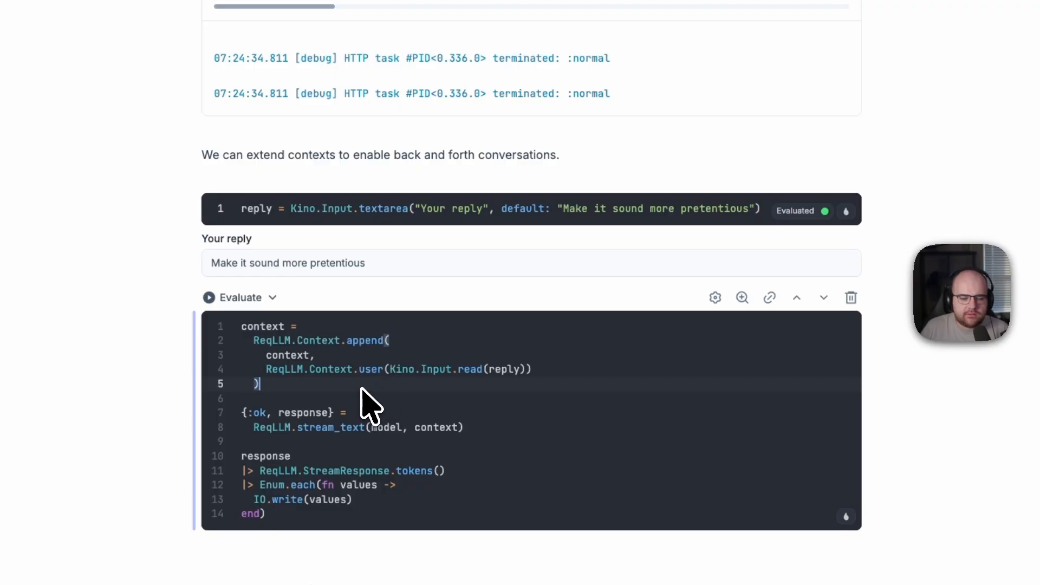
mouse_move(361, 372)
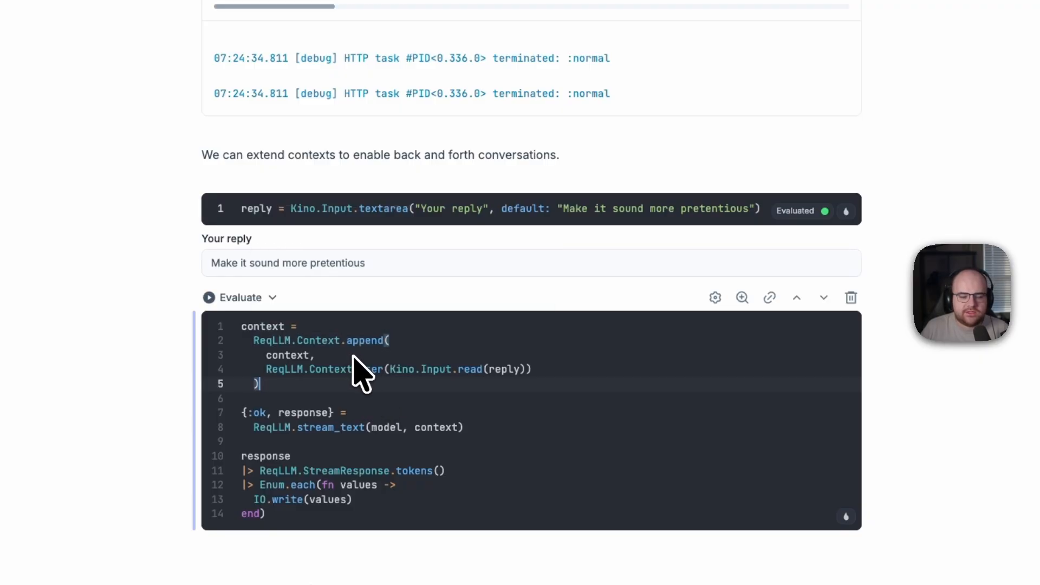
mouse_move(438, 400)
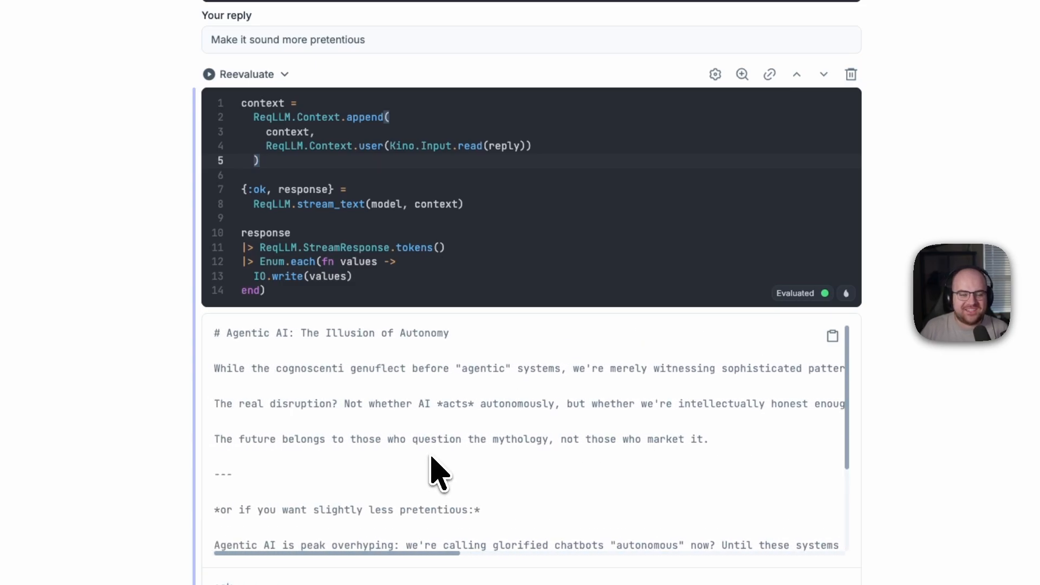
scroll("down", 3)
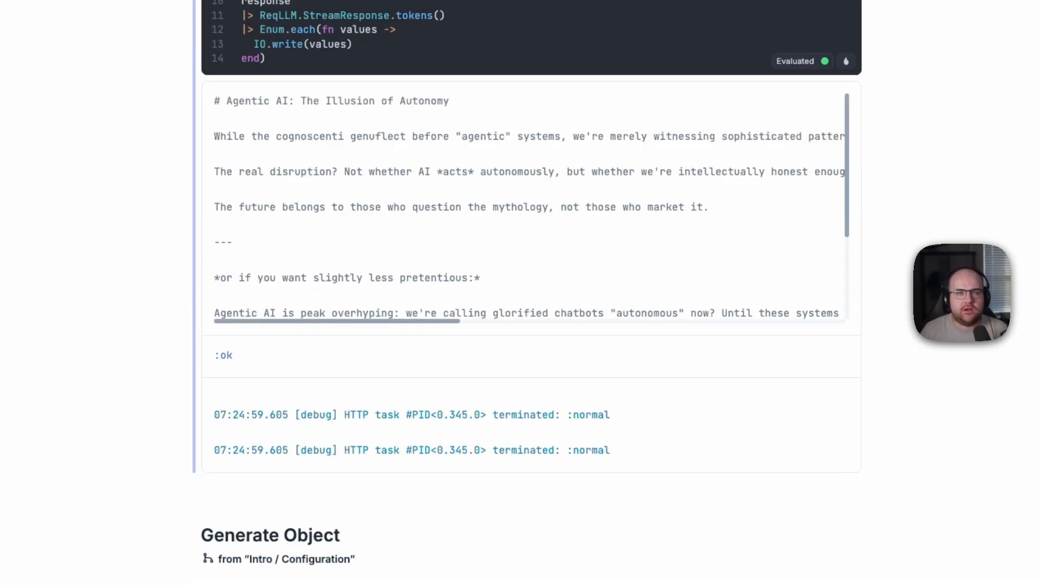
scroll("down", 3)
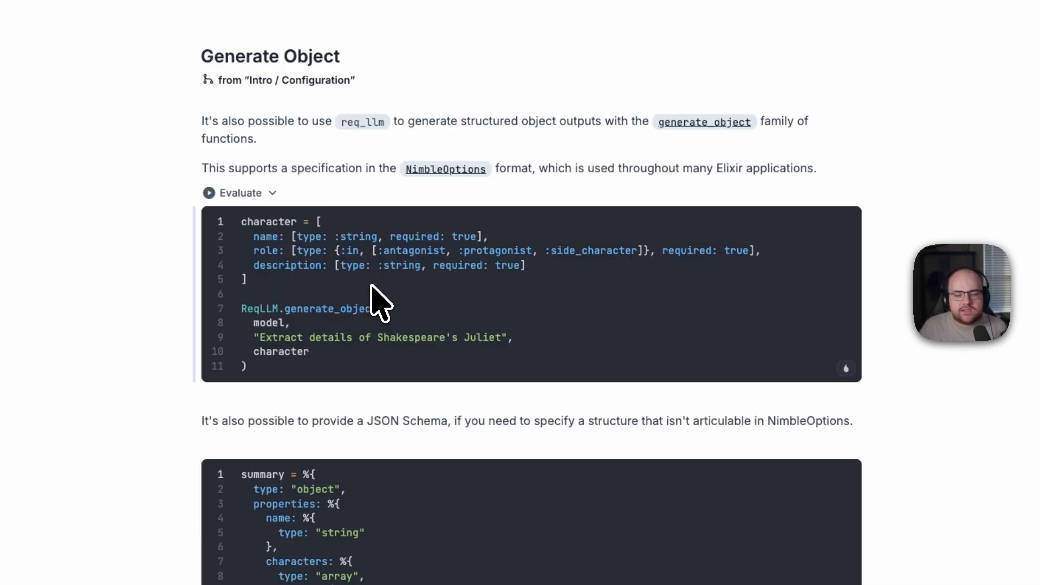
Evaluate generate_object! to return Juliet's name, description and protagonist role.
left_click(239, 193)
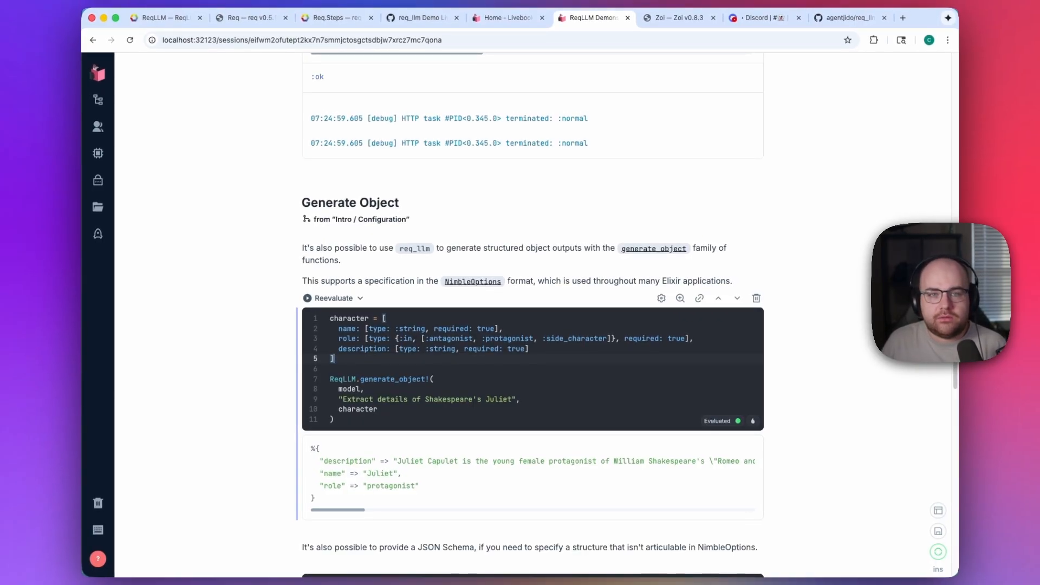
scroll("down", 3)
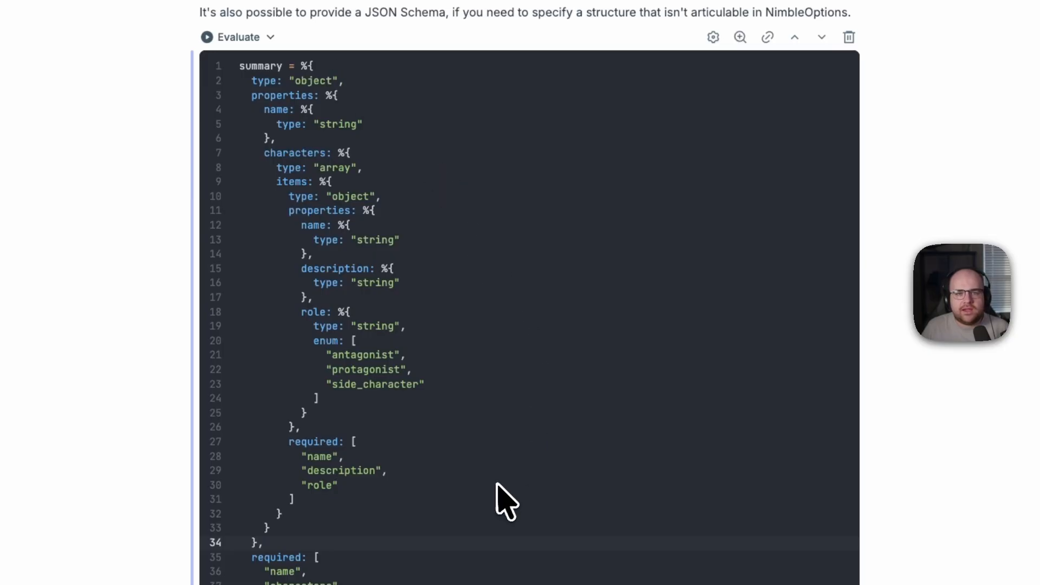
Evaluate the JSON Schema cell for Hamlet's characters and roles, then open the Zoi docs.
scroll("down", 3)
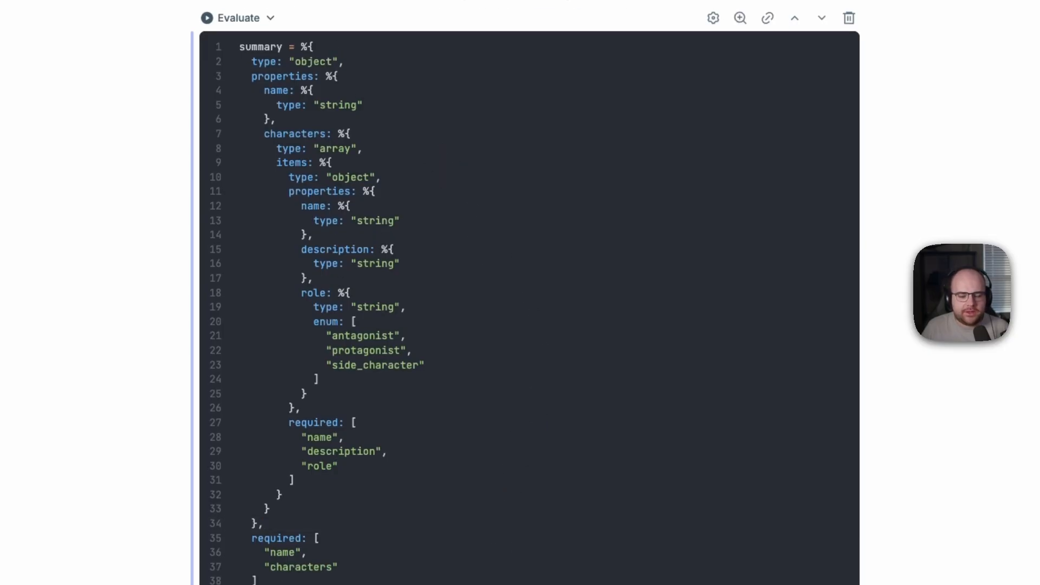
scroll("down", 3)
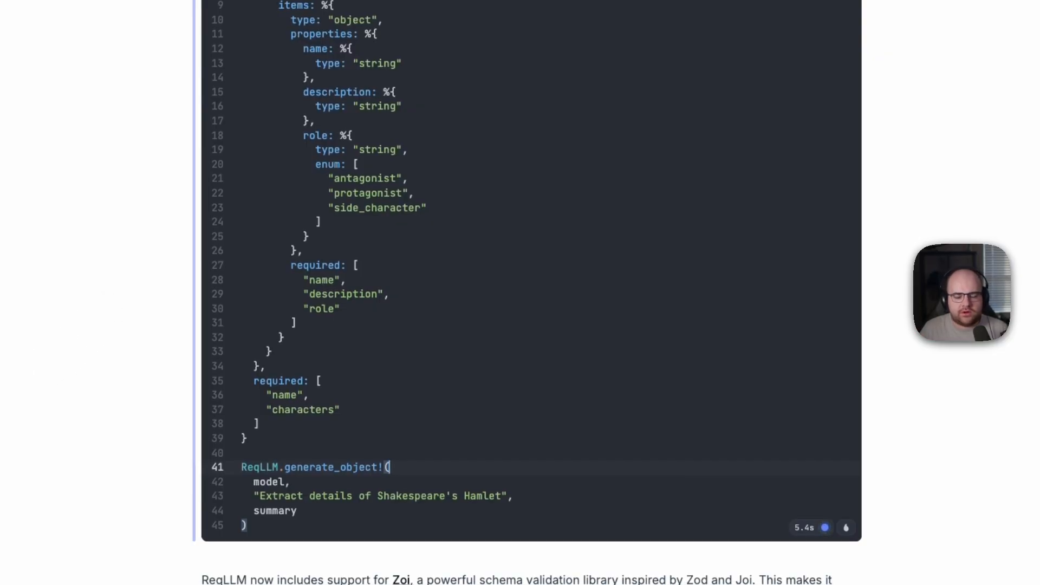
scroll("down", 3)
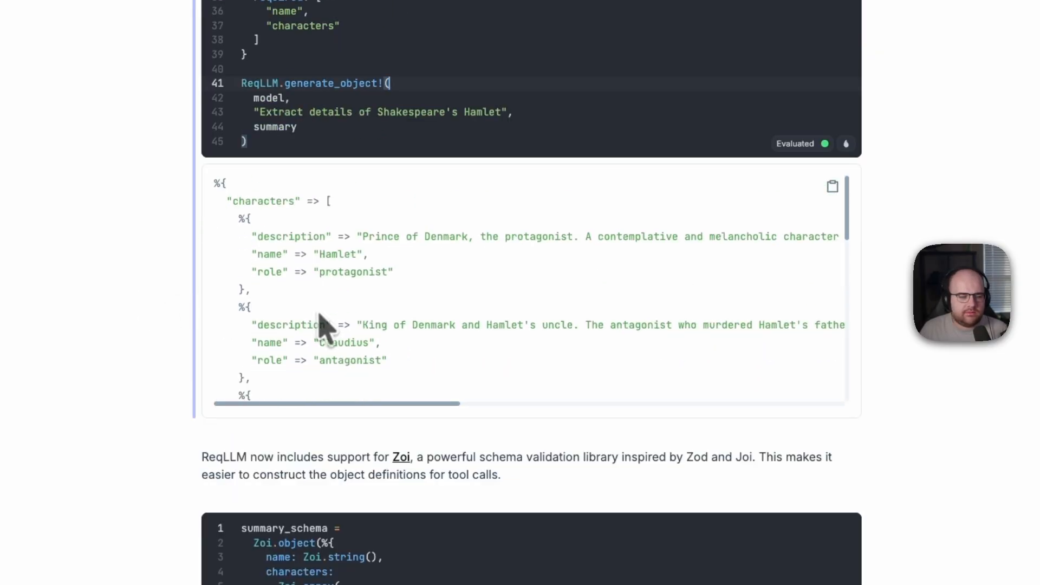
scroll("down", 3)
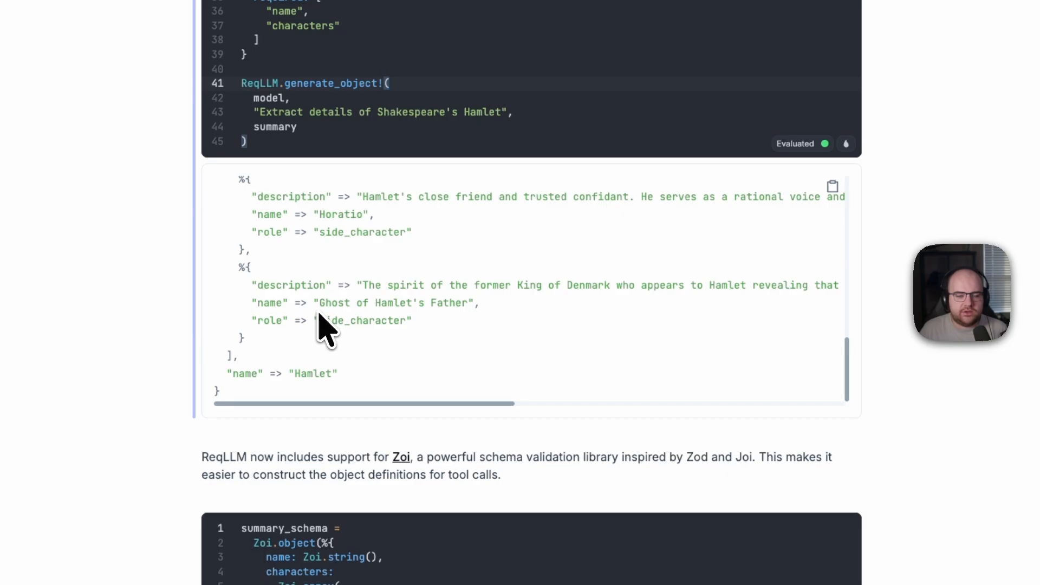
left_click(389, 83)
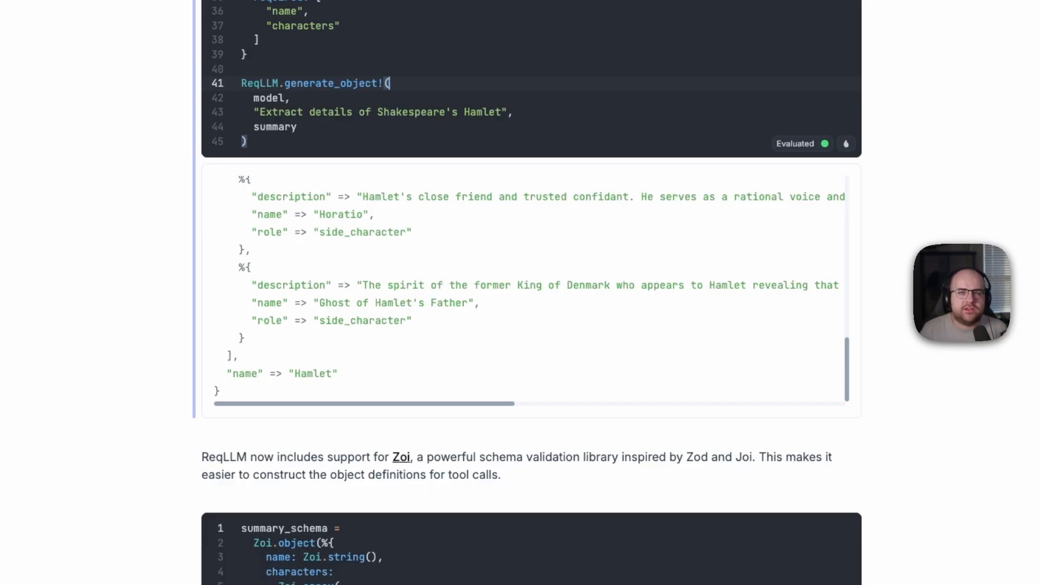
left_click(402, 457)
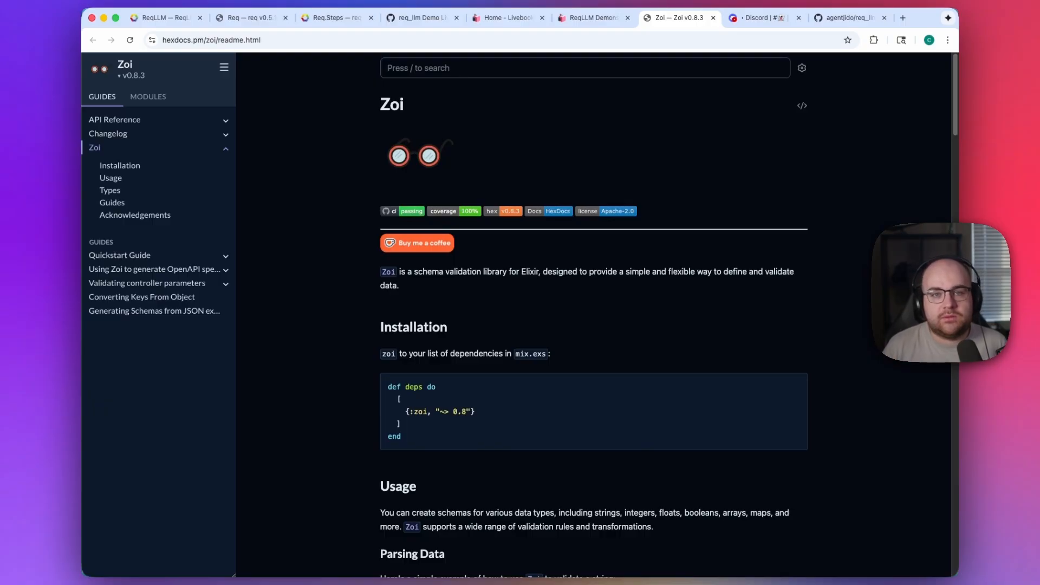
Back in the notebook, evaluate the Zoi summary_schema cell to extract Blade Runner's title and character roles.
left_click(591, 17)
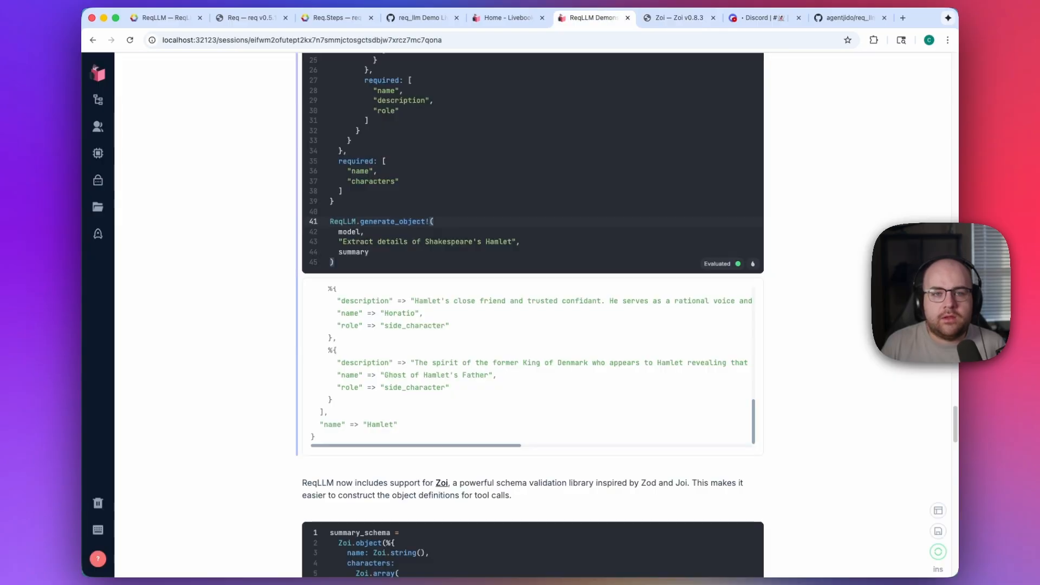
scroll("down", 3)
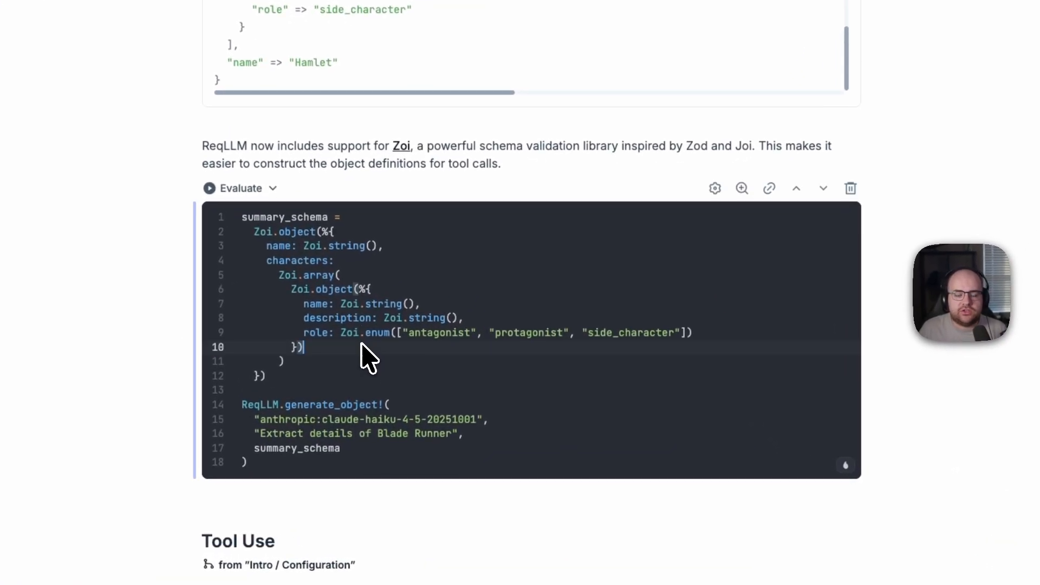
left_click(209, 188)
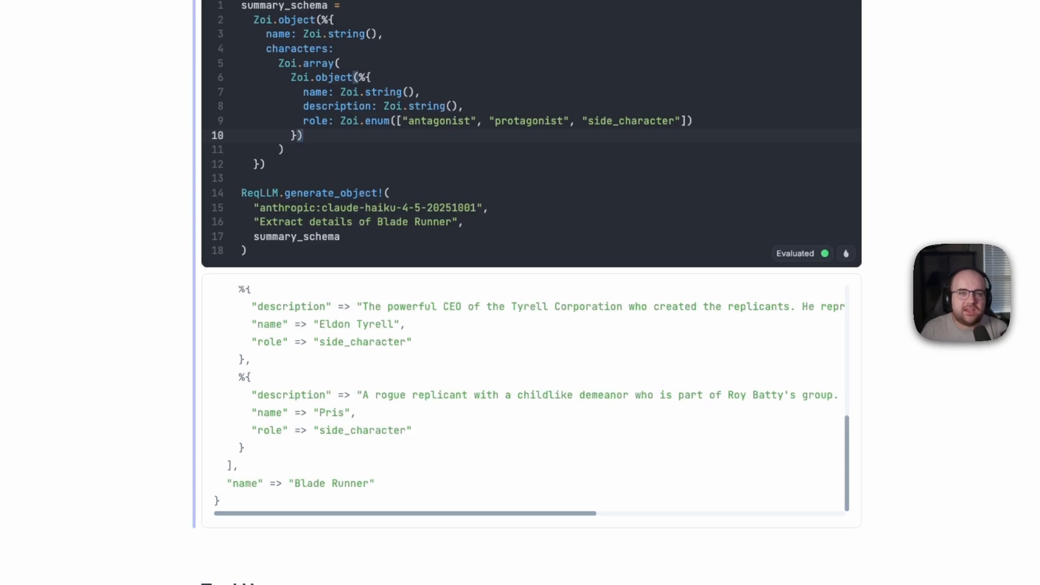
left_click(301, 135)
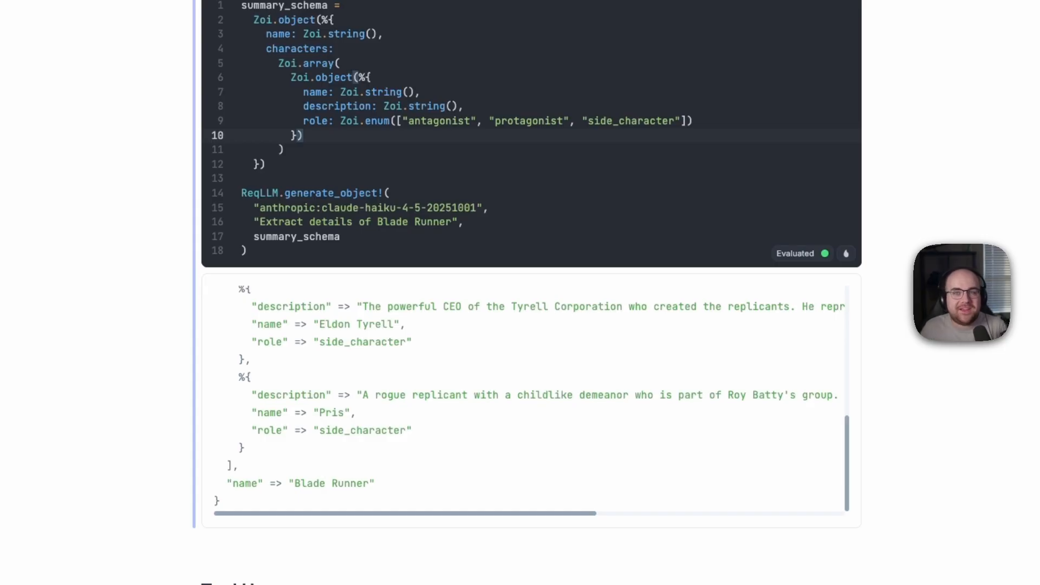
left_click(302, 135)
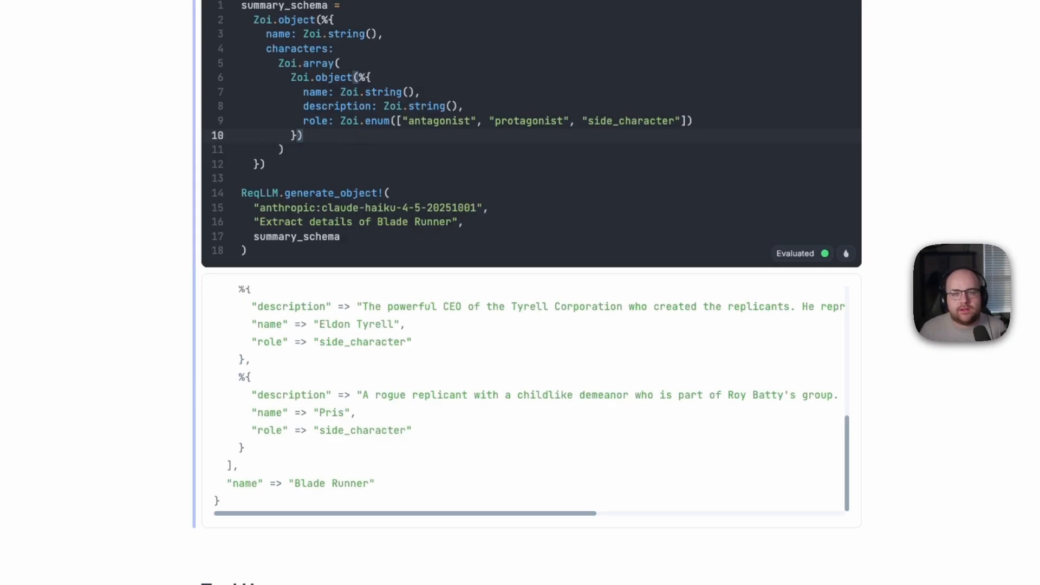
scroll("down", 3)
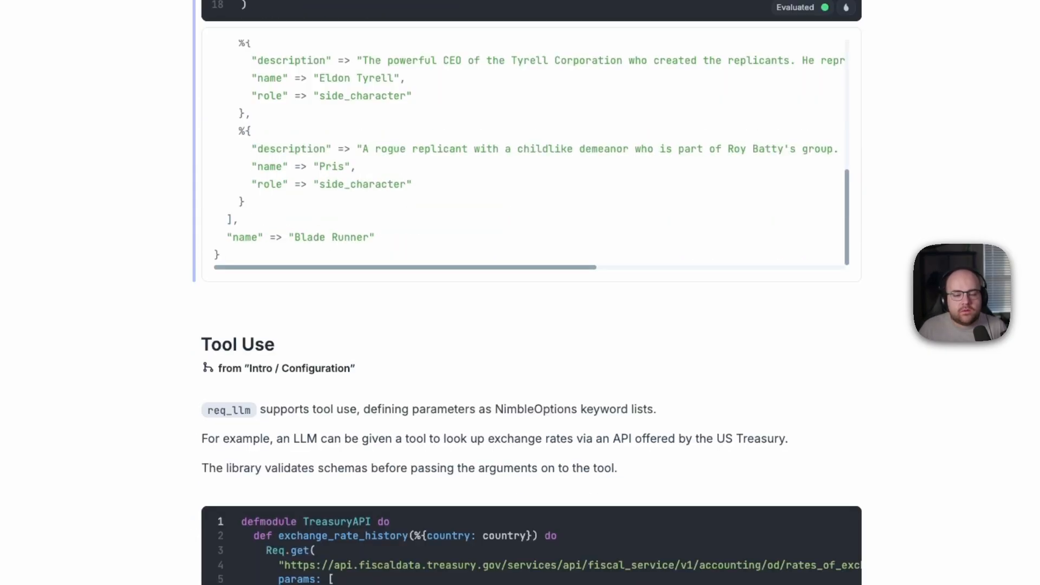
Evaluate the TreasuryAPI tool cell to fetch the Japan-Yen exchange-rate history.
scroll("down", 3)
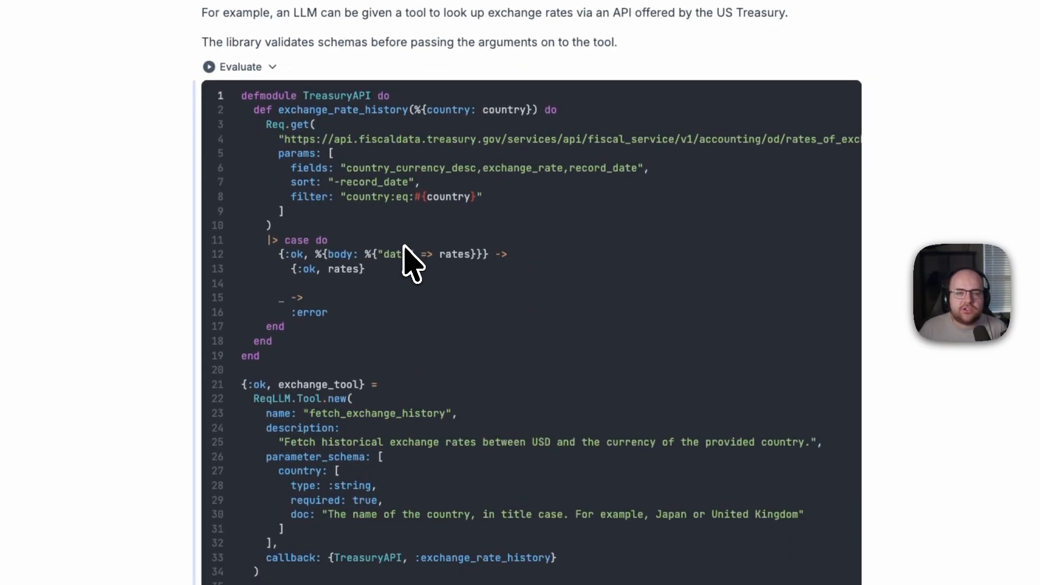
scroll("down", 3)
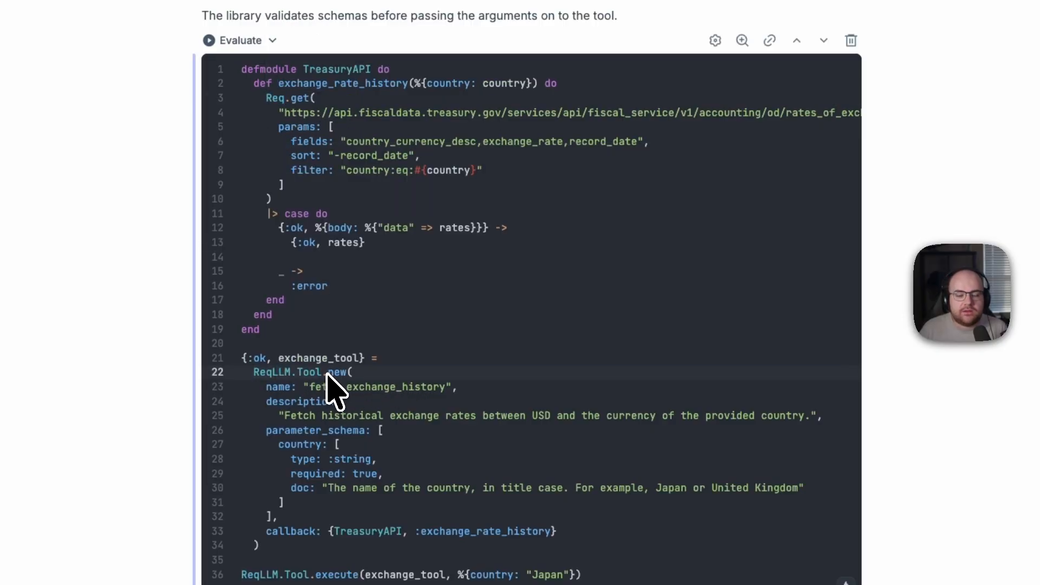
scroll("down", 3)
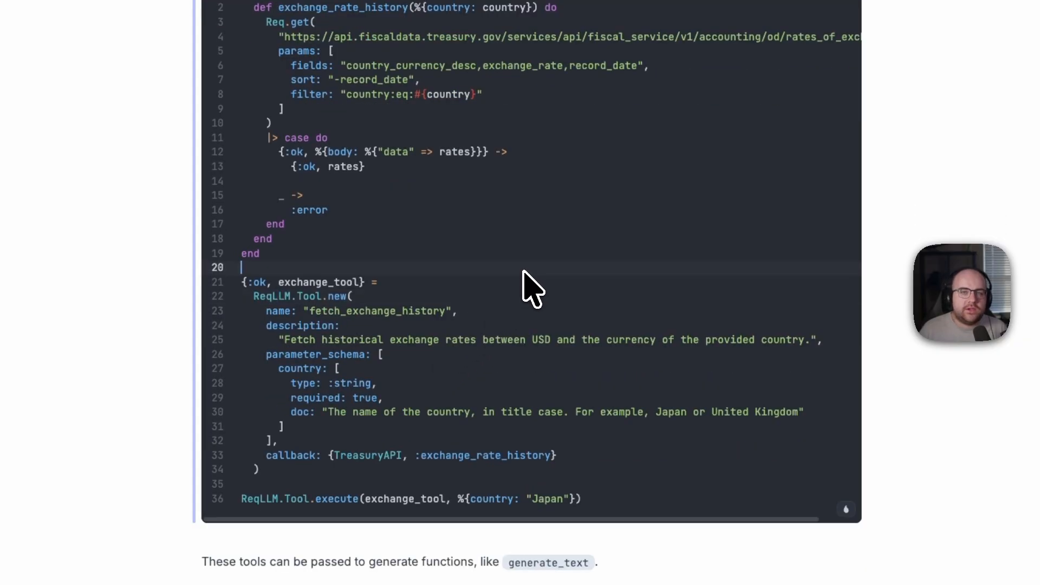
mouse_move(332, 501)
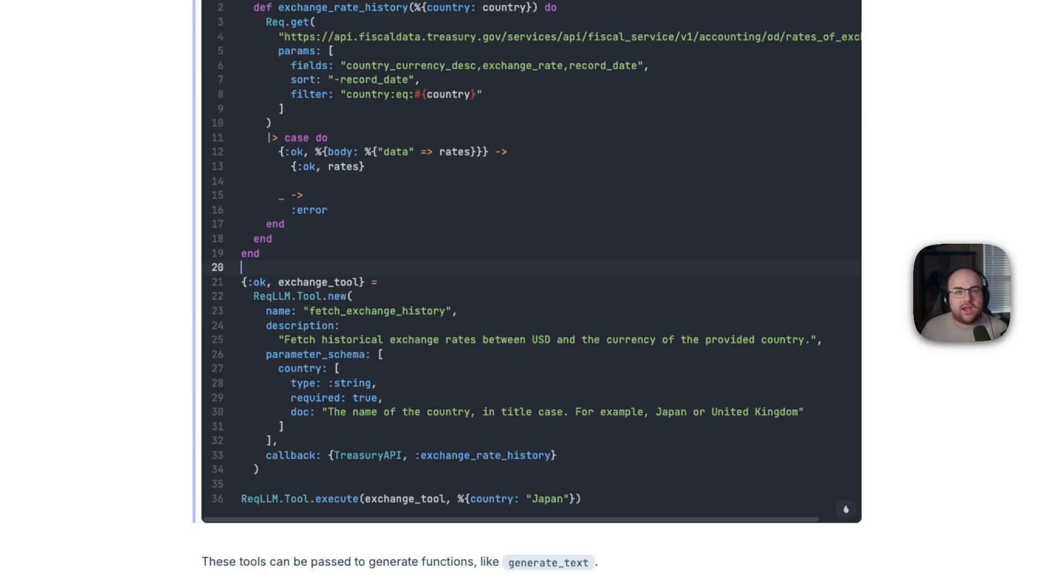
left_click(846, 509)
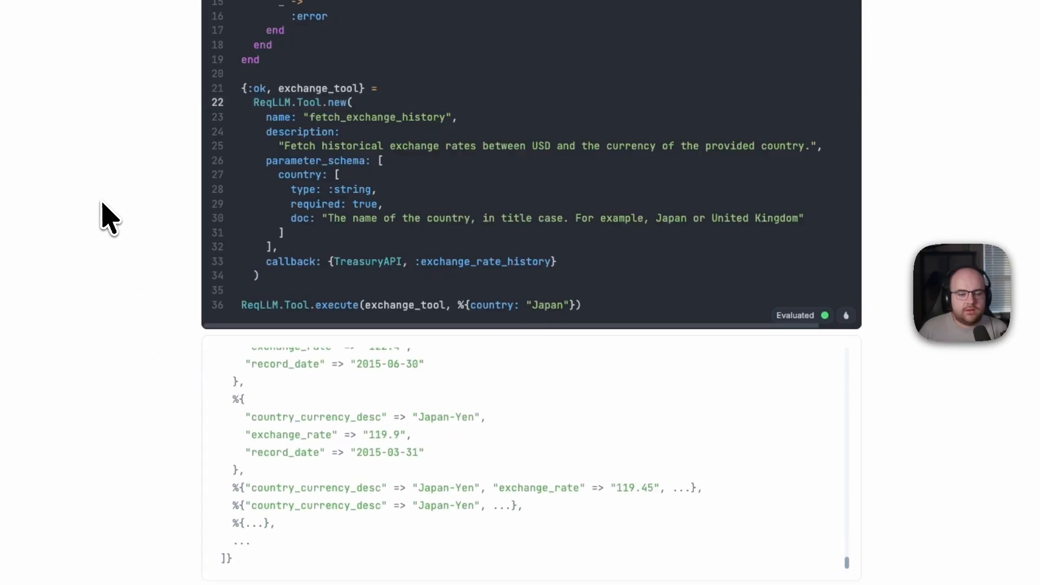
scroll("down", 3)
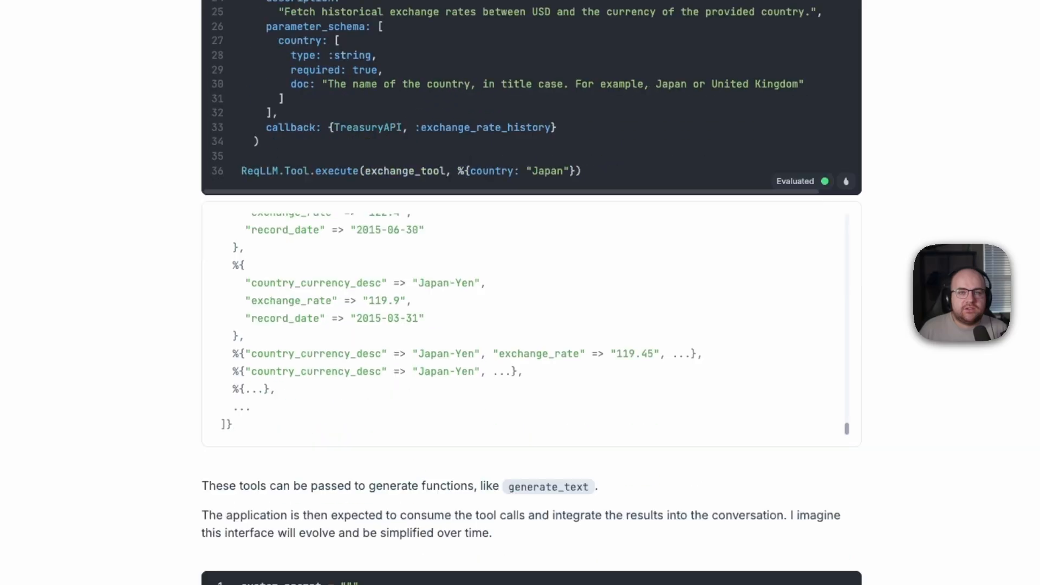
scroll("down", 3)
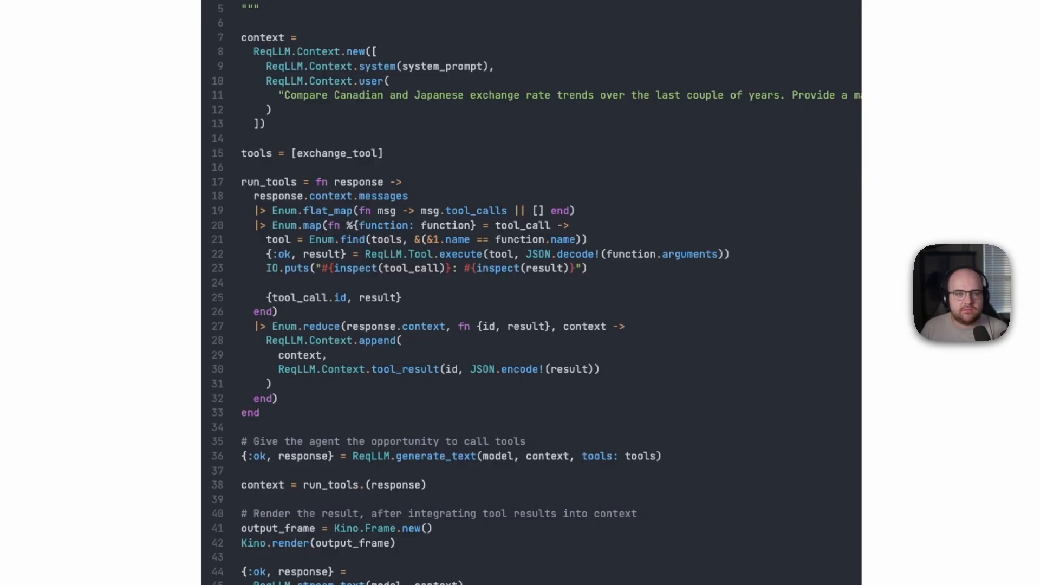
Scroll through the streamed Canada and Japan exchange-rate trends report, then switch to Discord.
scroll("down", 3)
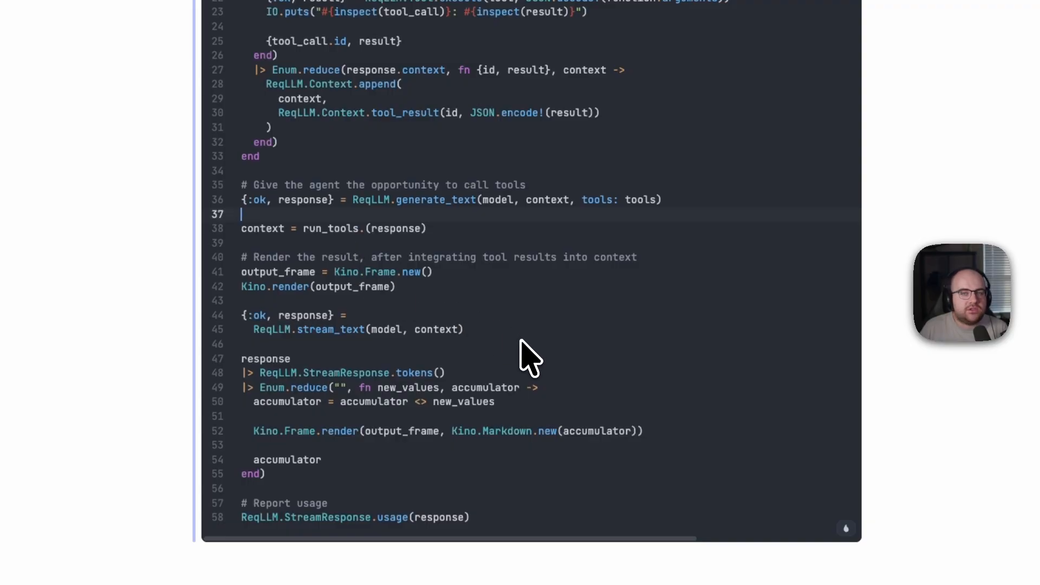
mouse_move(583, 358)
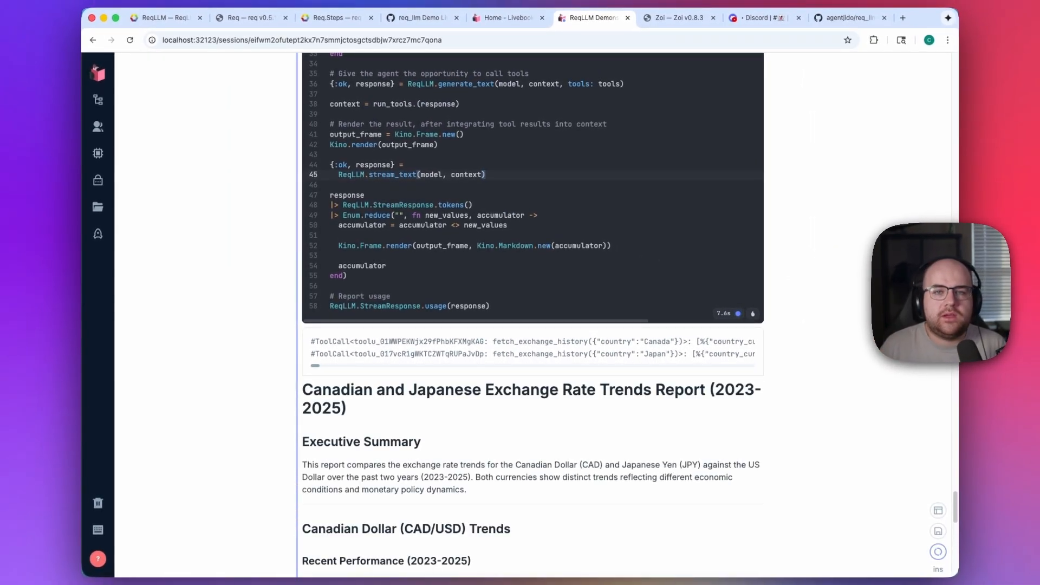
scroll("down", 3)
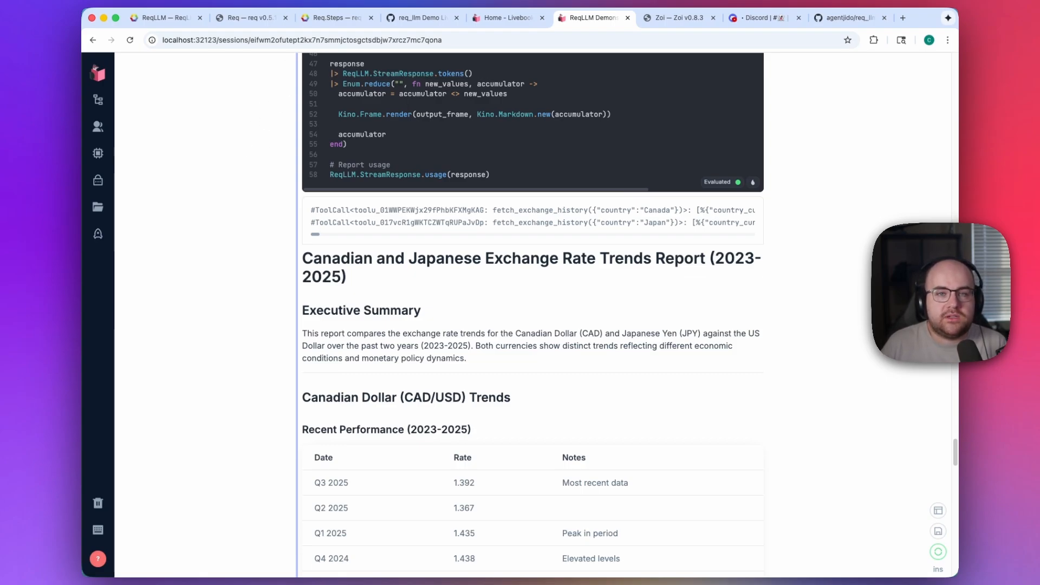
left_click(762, 17)
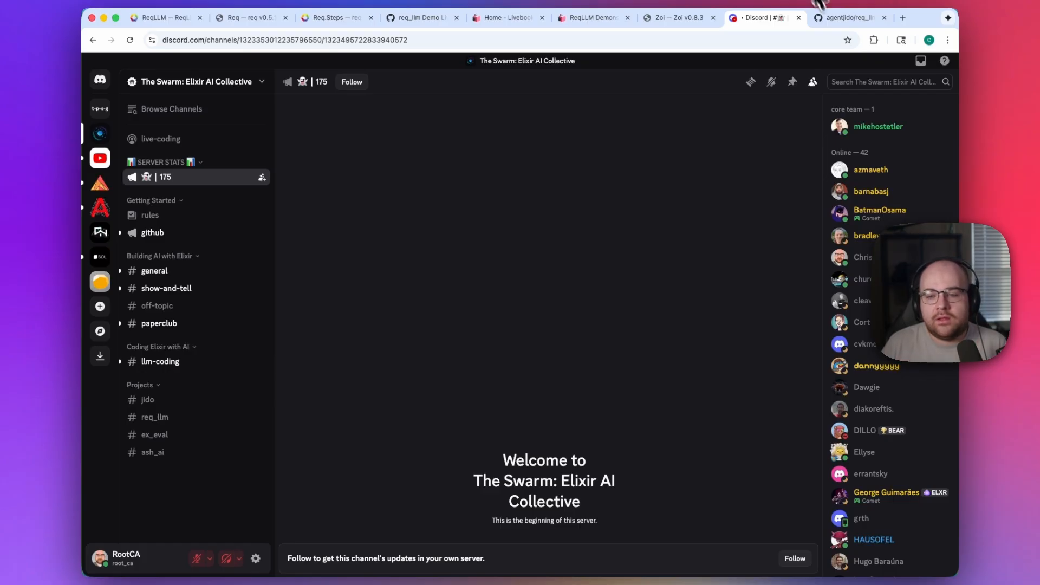
Star the agentjido/req_llm repository on GitHub, raising its count to 197.
left_click(849, 18)
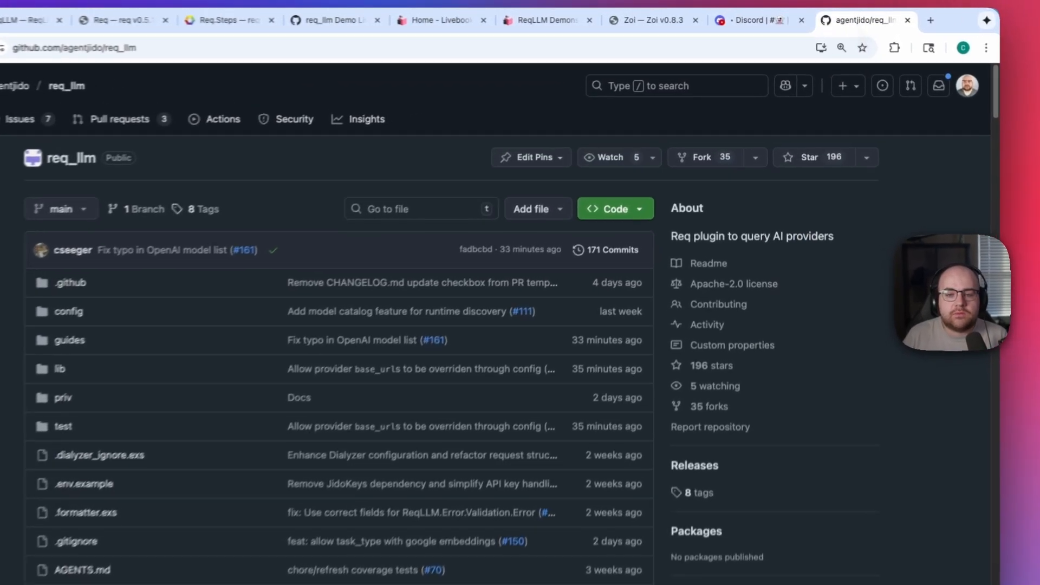
left_click(807, 157)
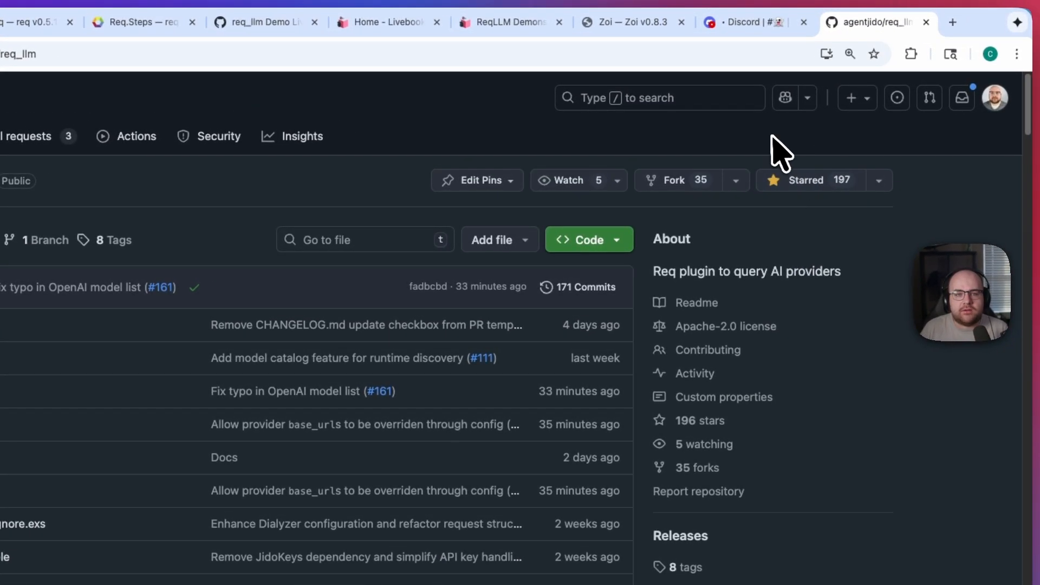